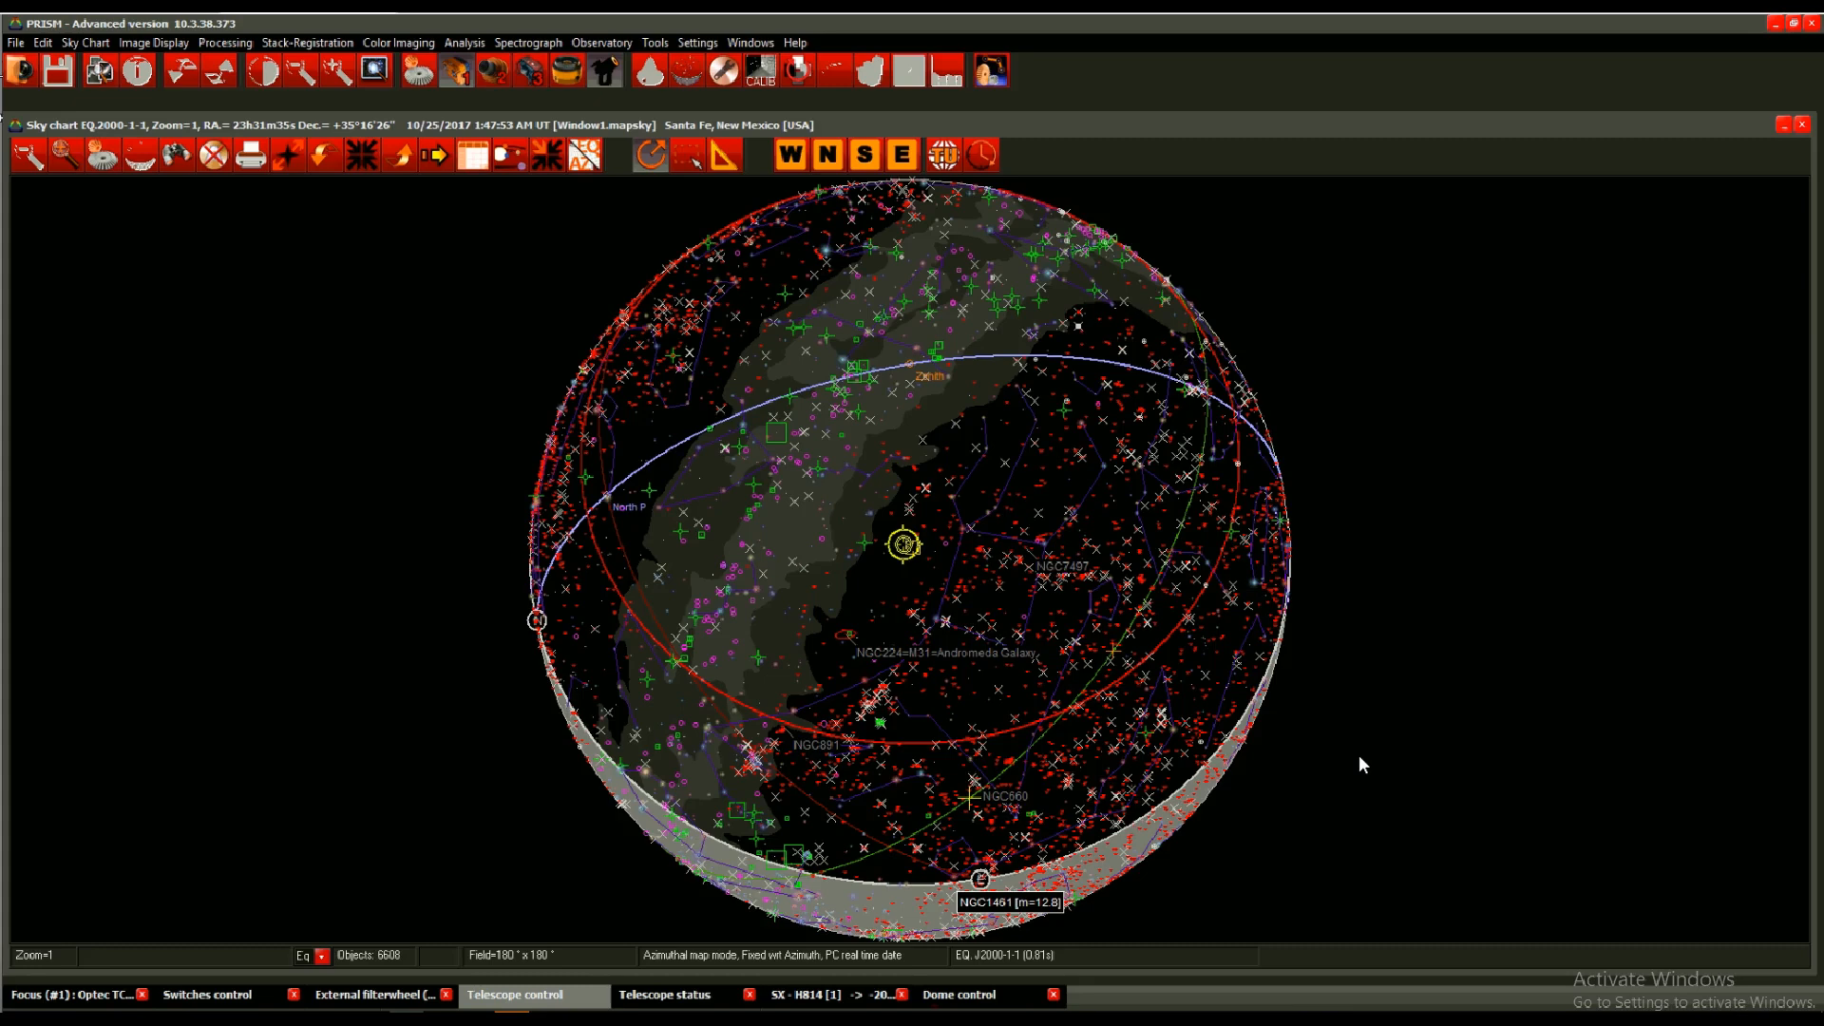
mouse_move(239, 913)
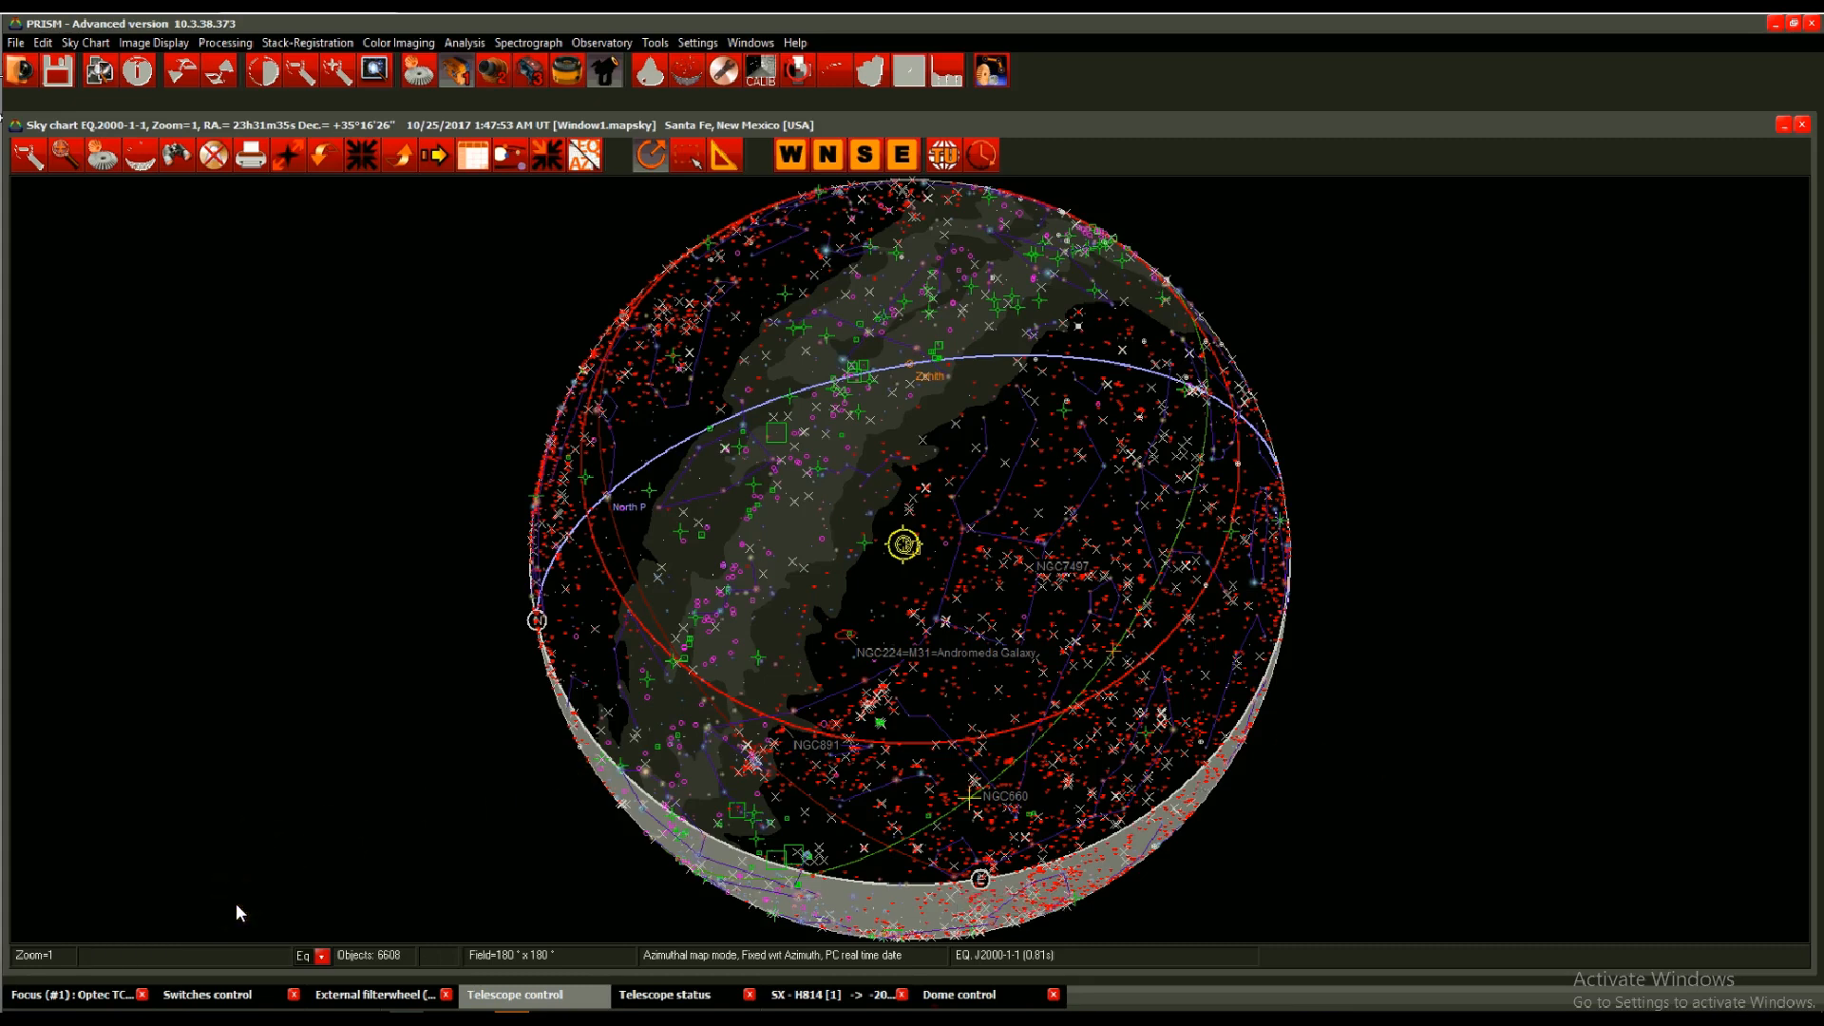
Bring up the window menu for the minimized SX-H814 camera panel.
right_click(826, 985)
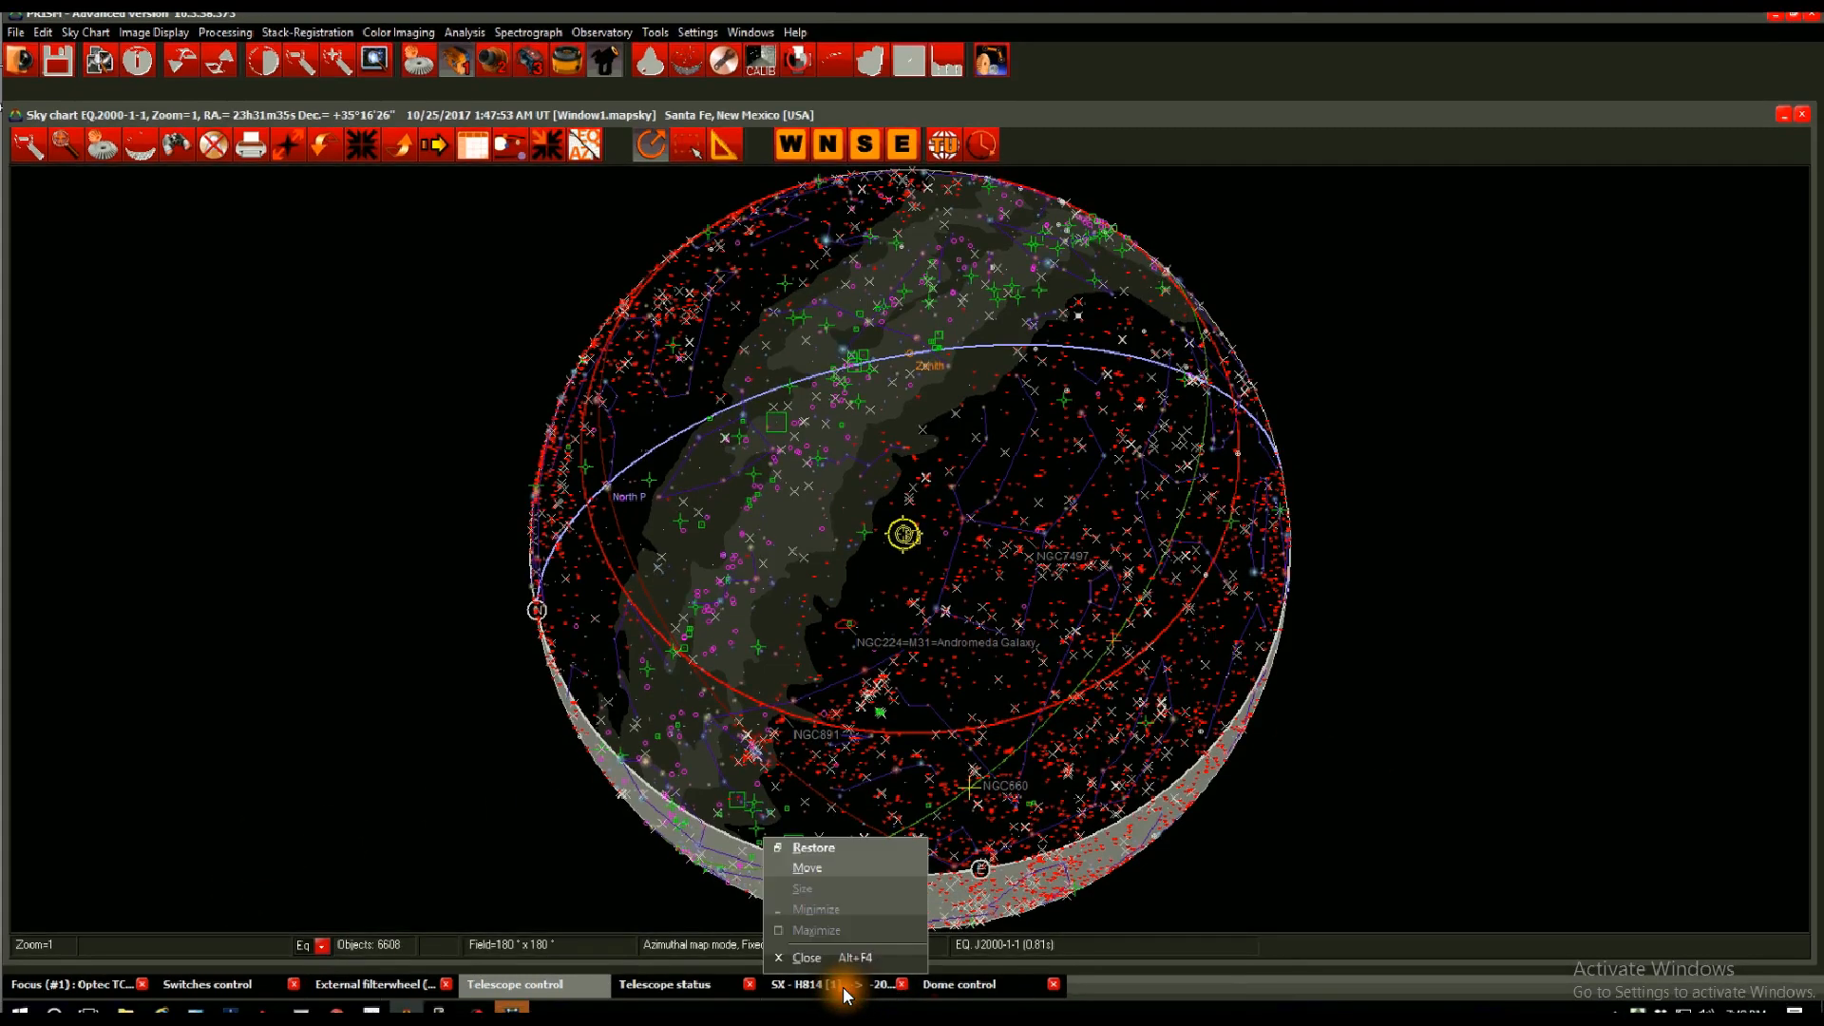
mouse_move(843, 847)
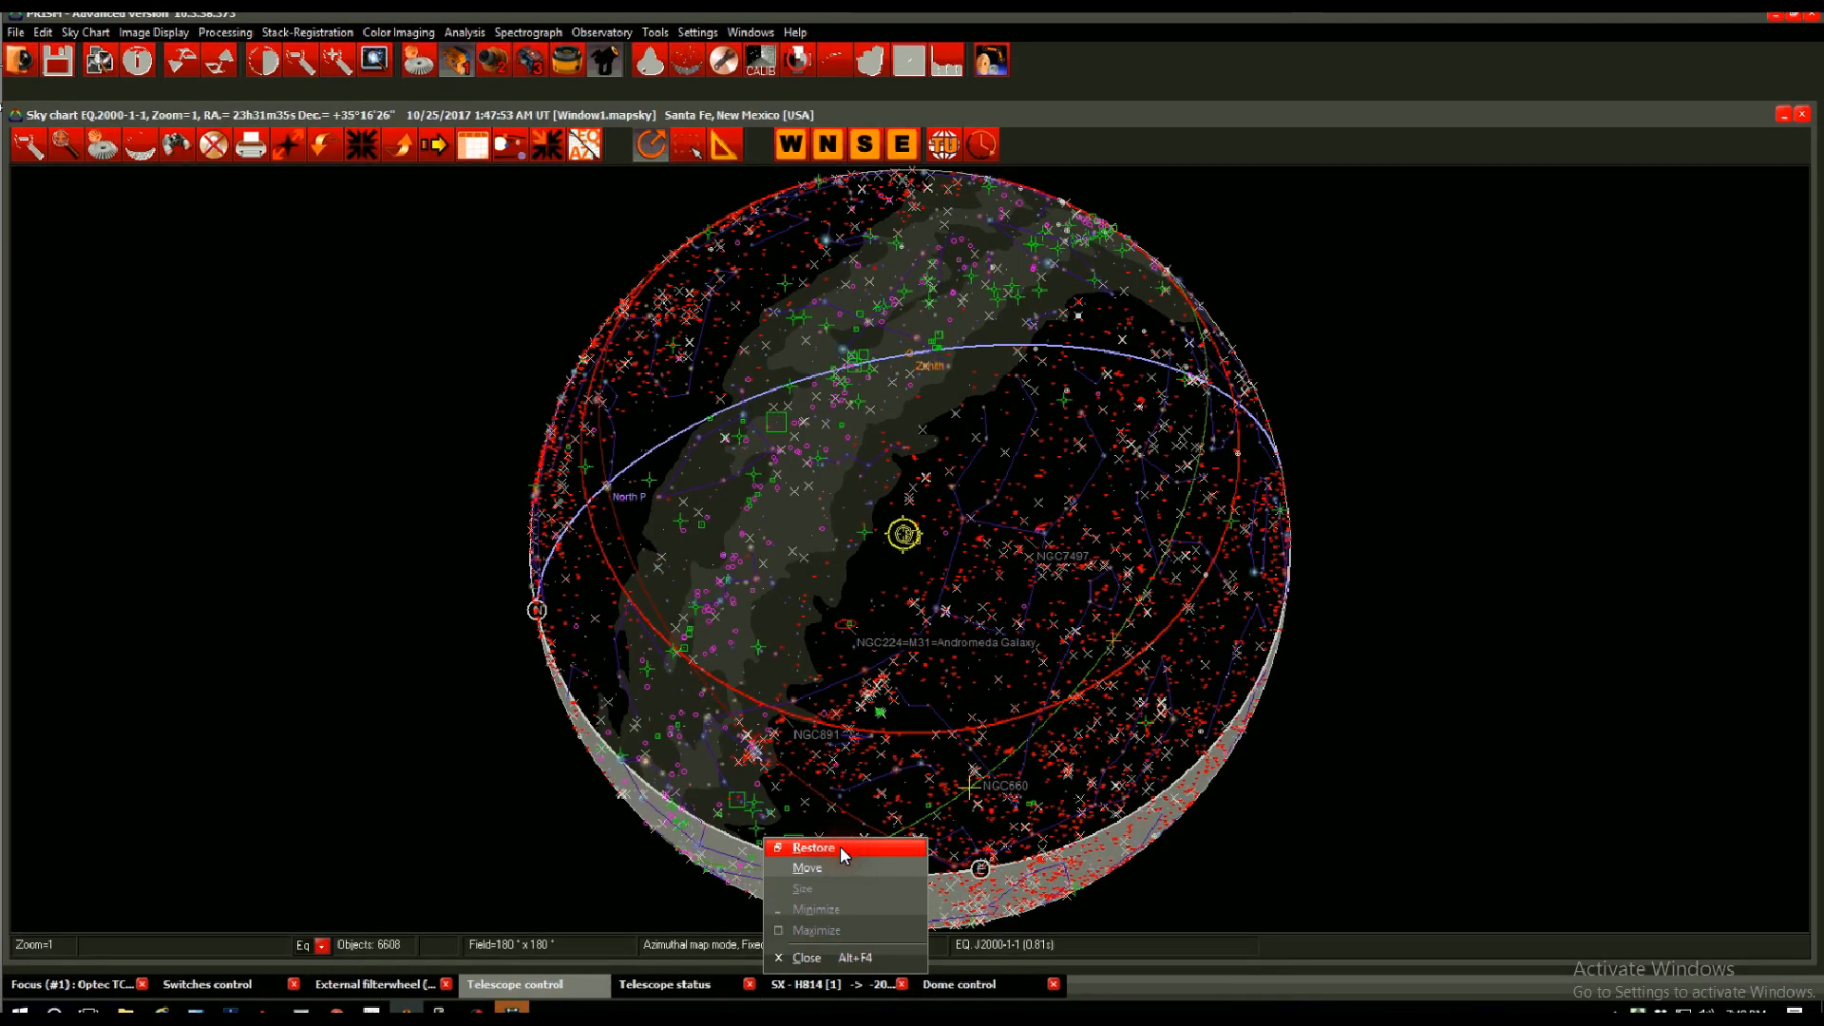
Restore the camera panel and take a 5-second, 2x2-binned star-field exposure.
click(812, 848)
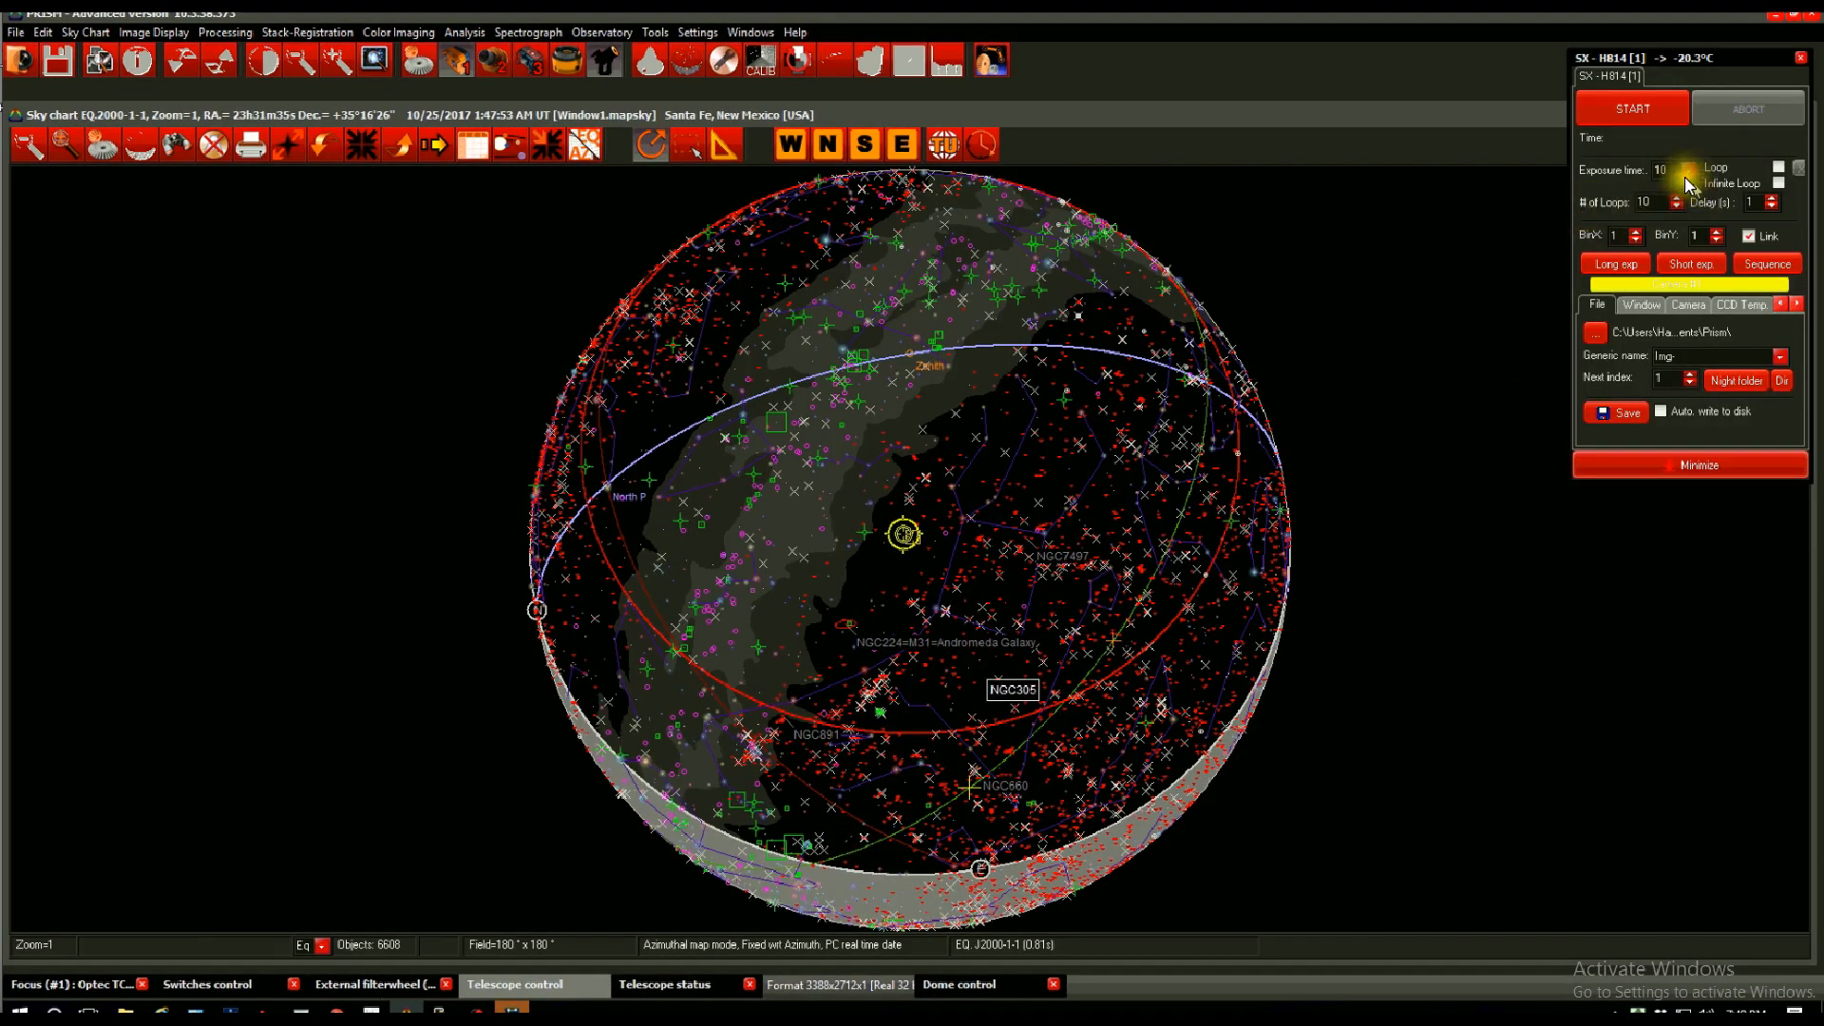
click(1688, 169)
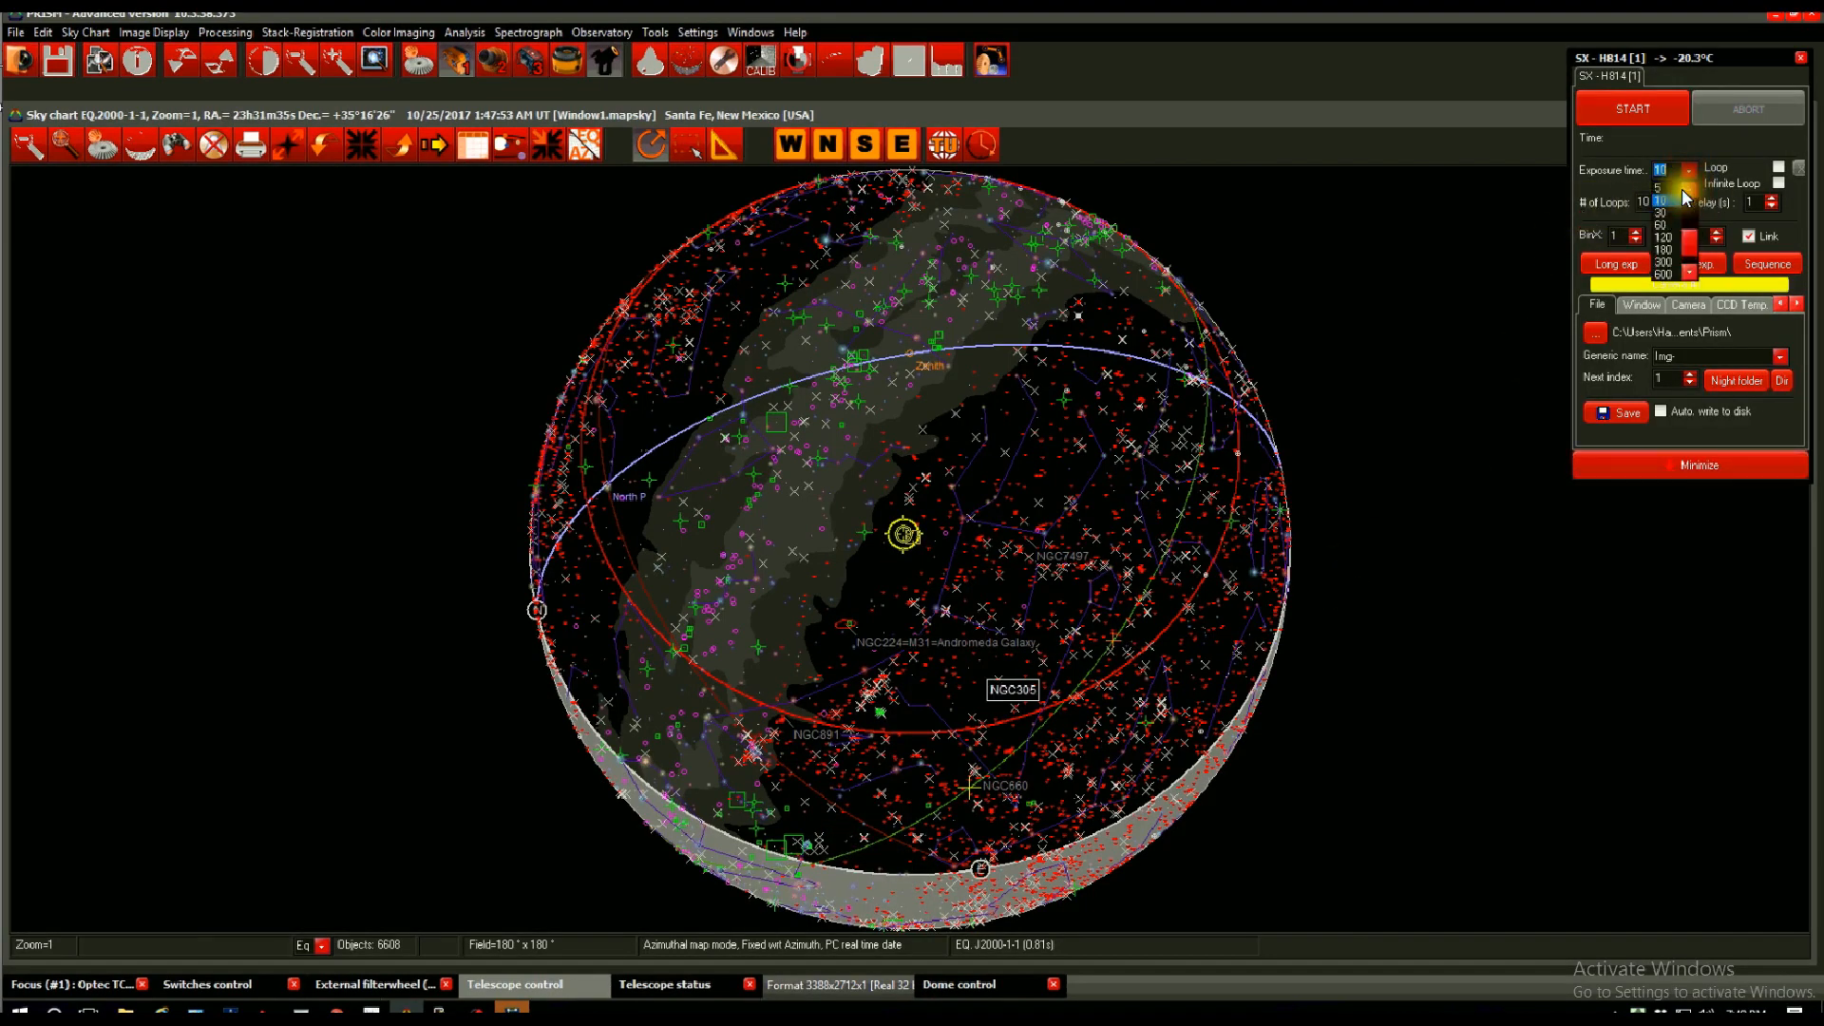
click(1665, 187)
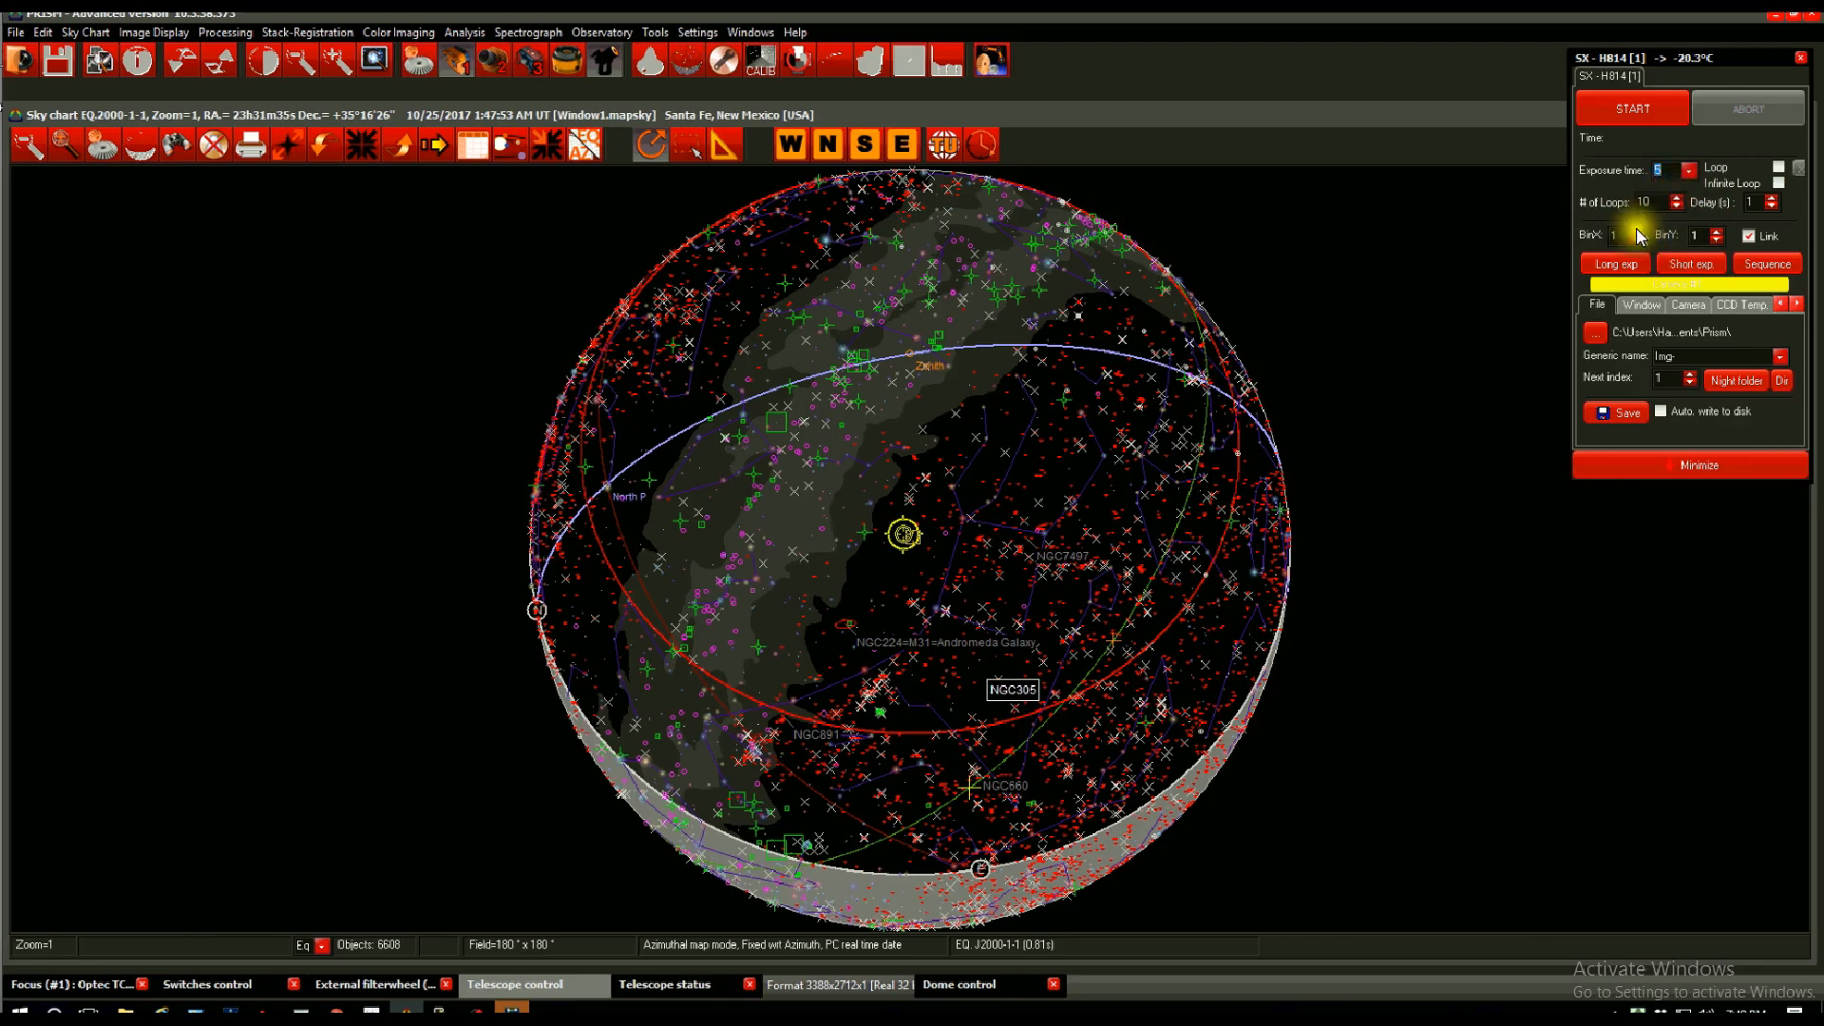
click(1632, 108)
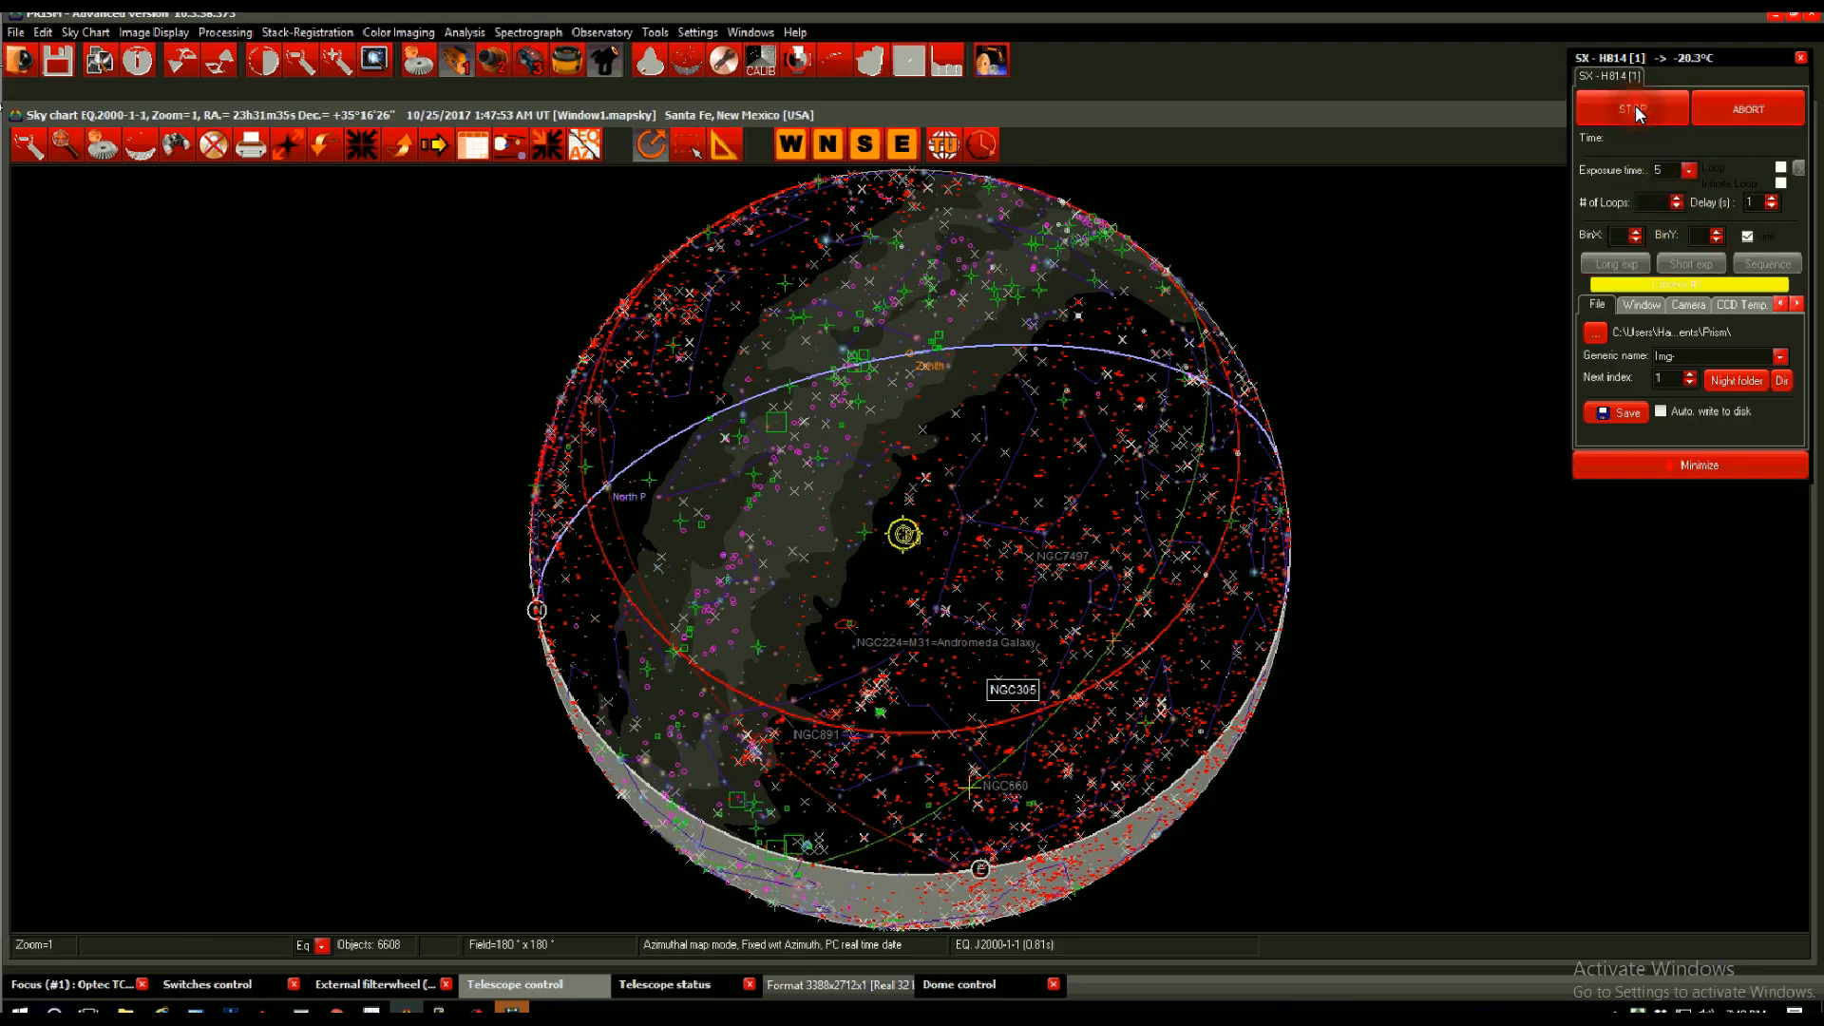
click(1632, 107)
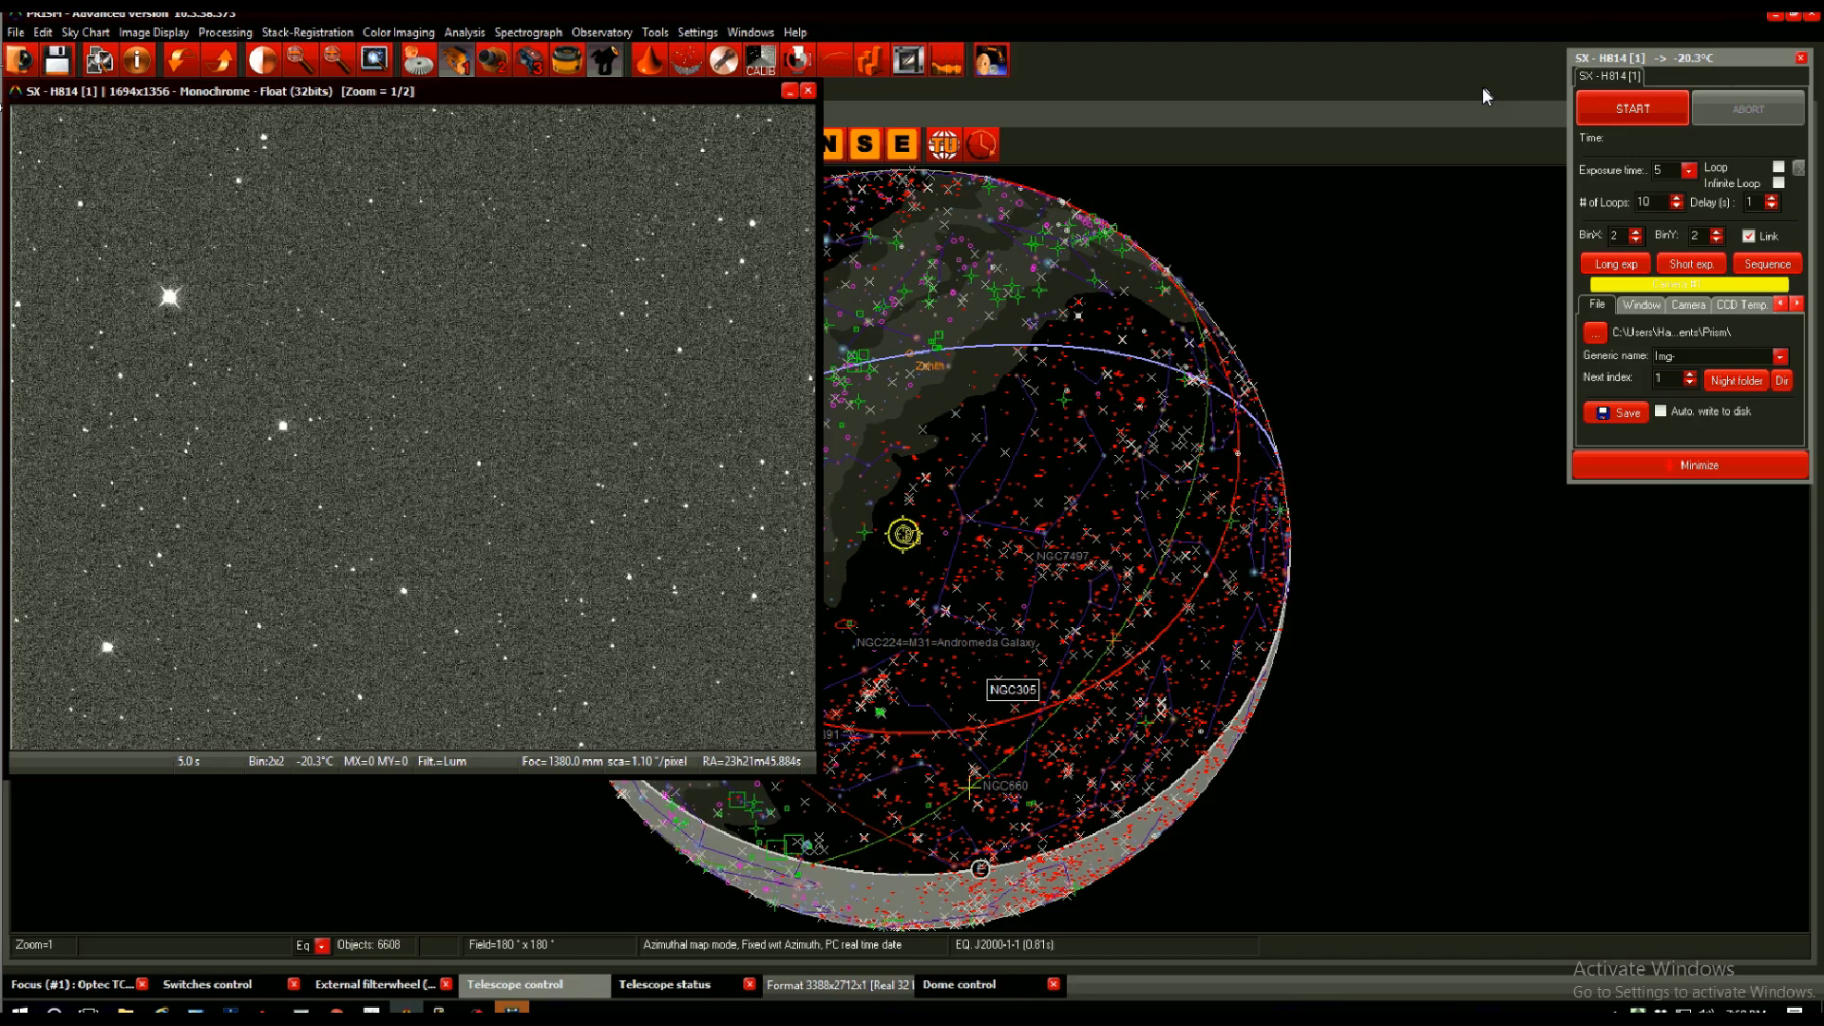
Start Manual Focusing from the Observatory menu's Focusing Actions.
click(603, 57)
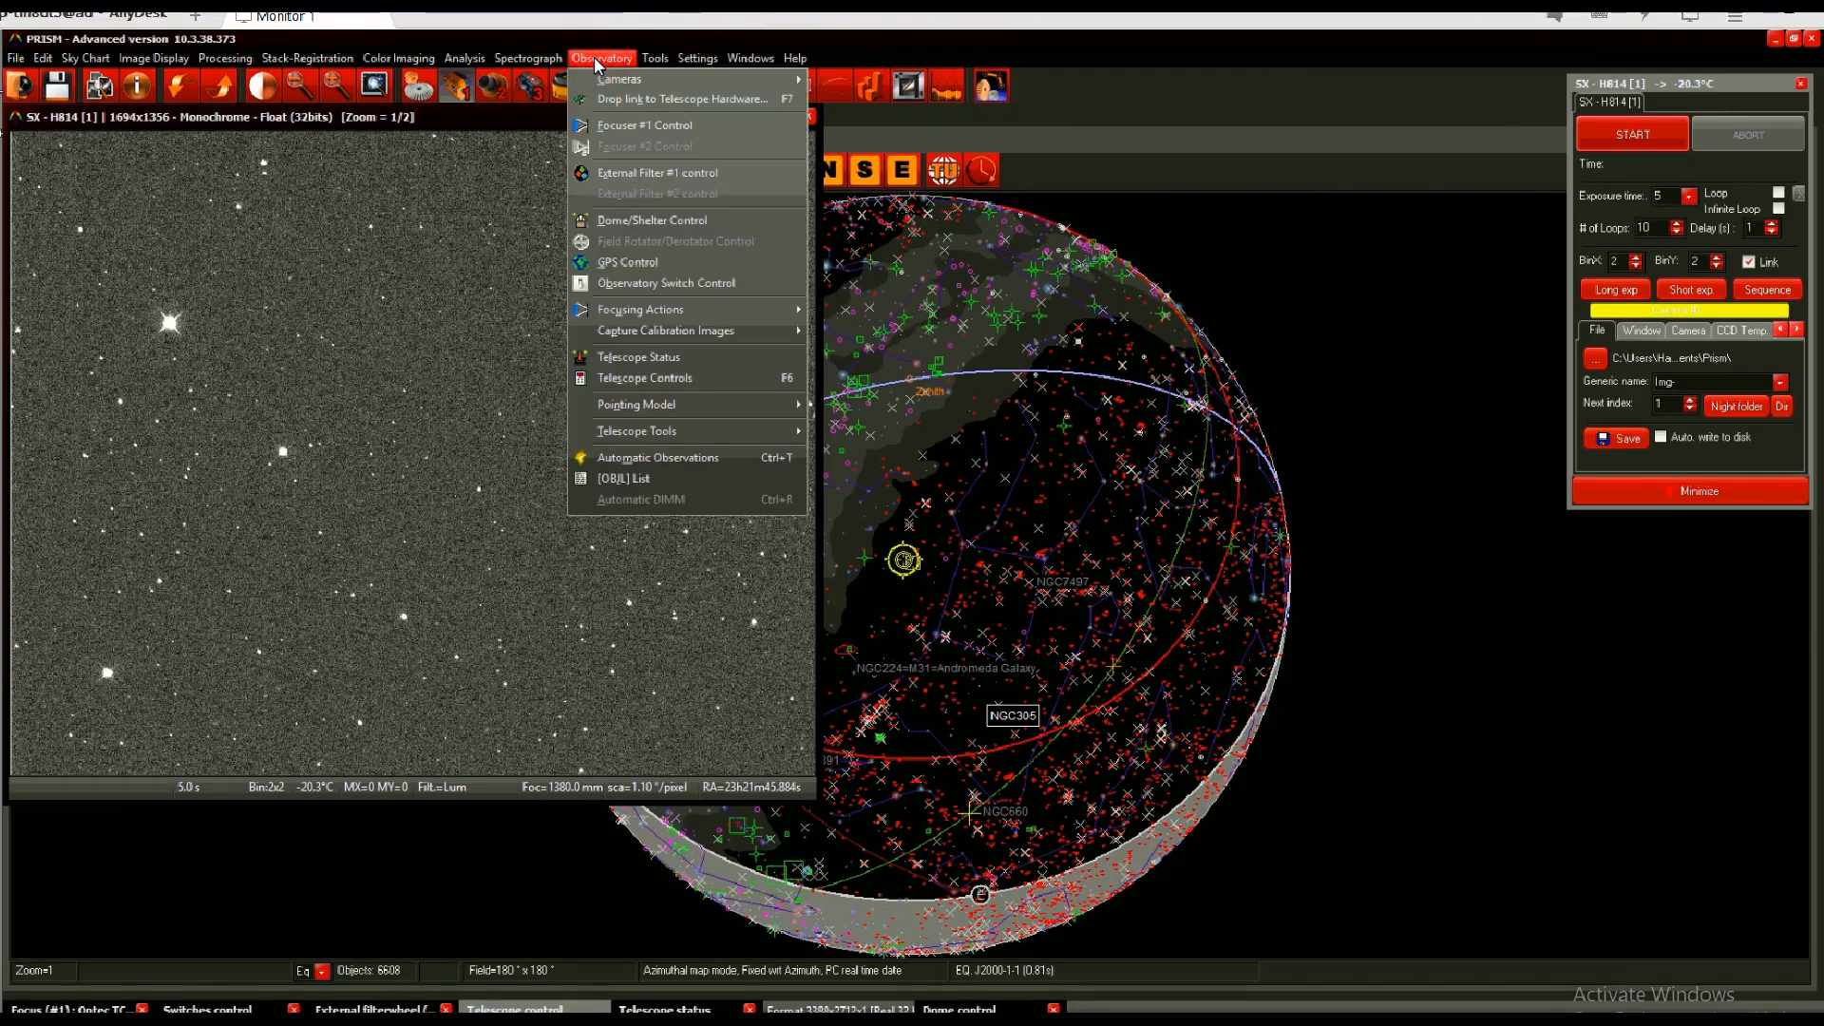
mouse_move(698, 316)
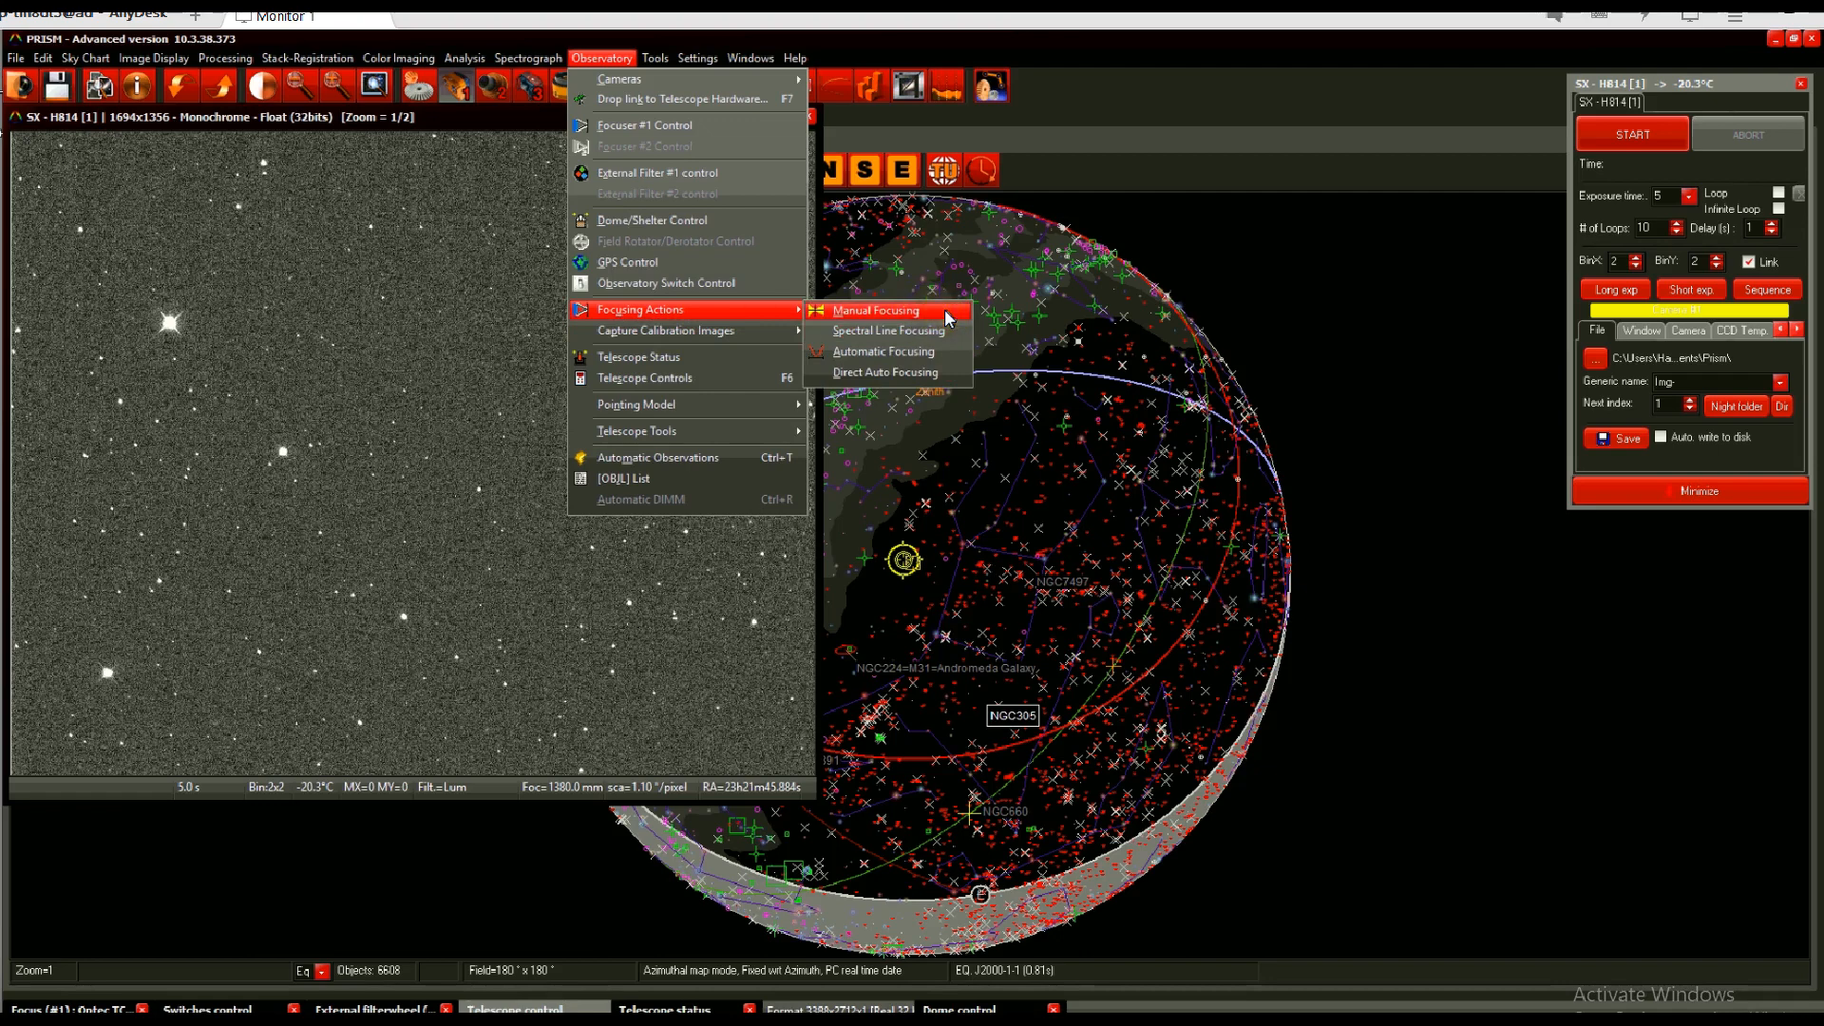
click(876, 310)
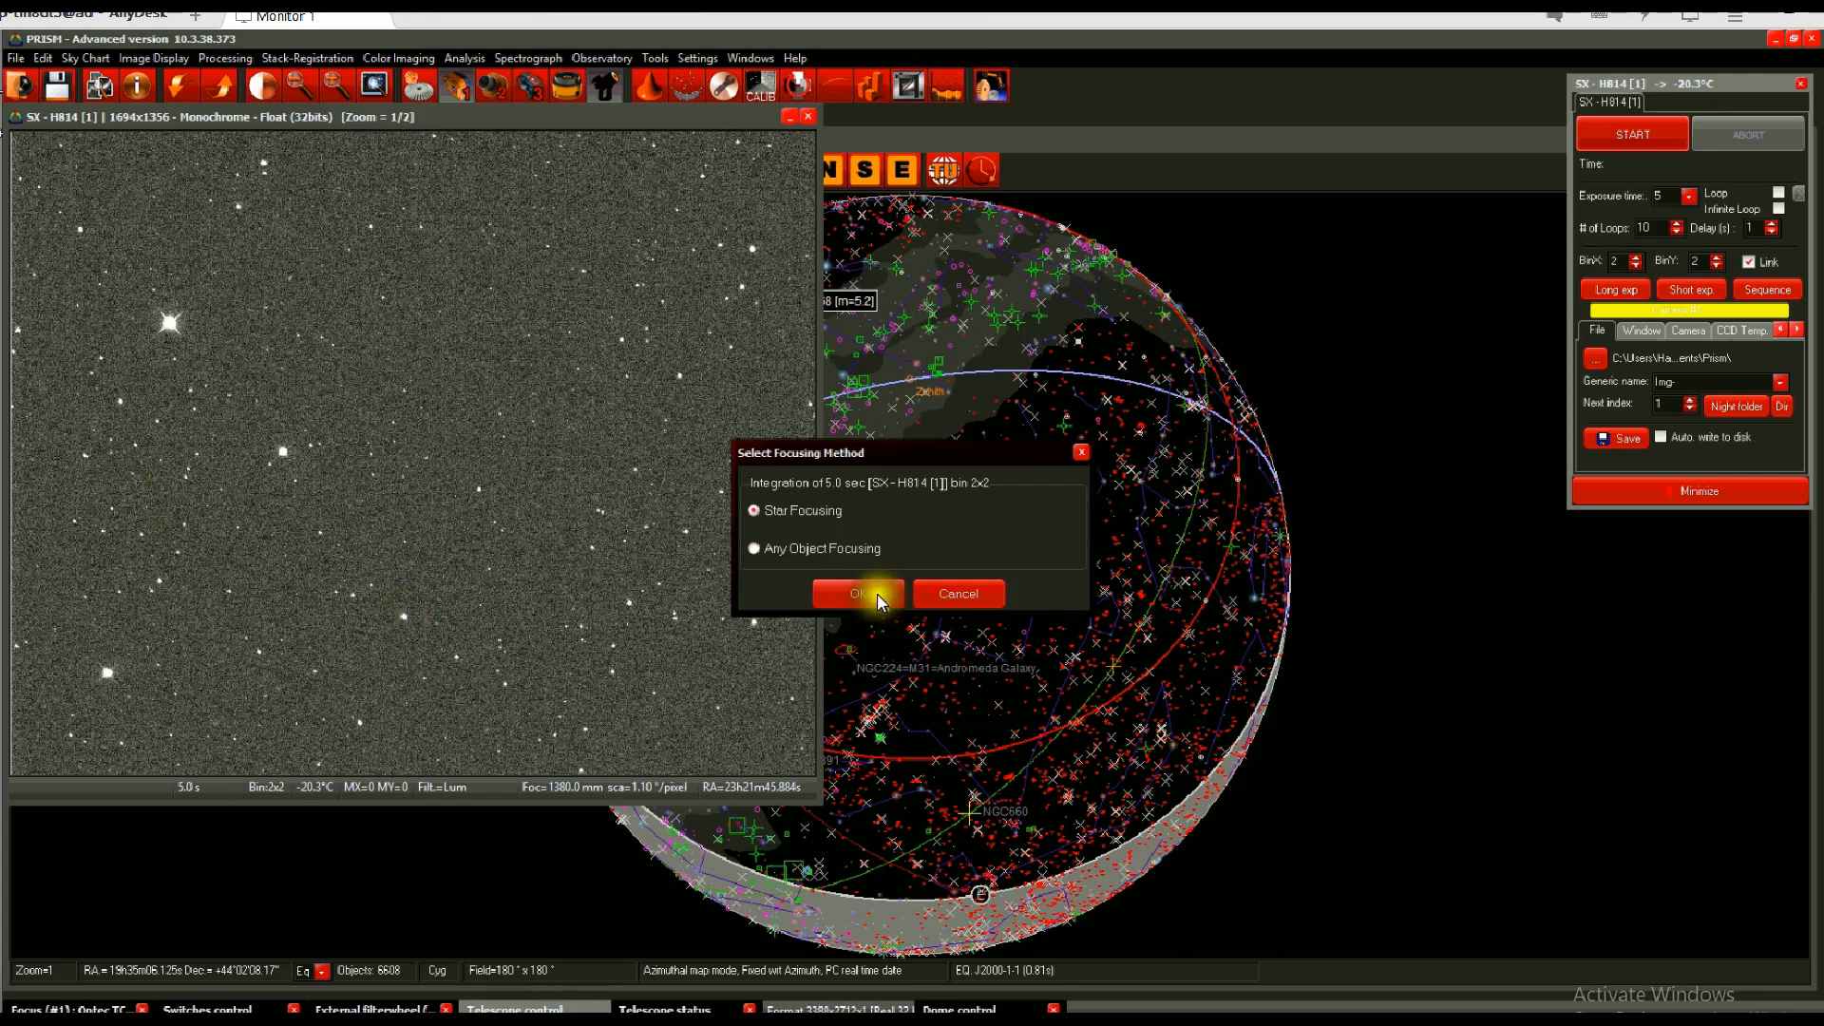
Confirm Star Focusing and set the focusing exposure to 3 seconds.
click(856, 595)
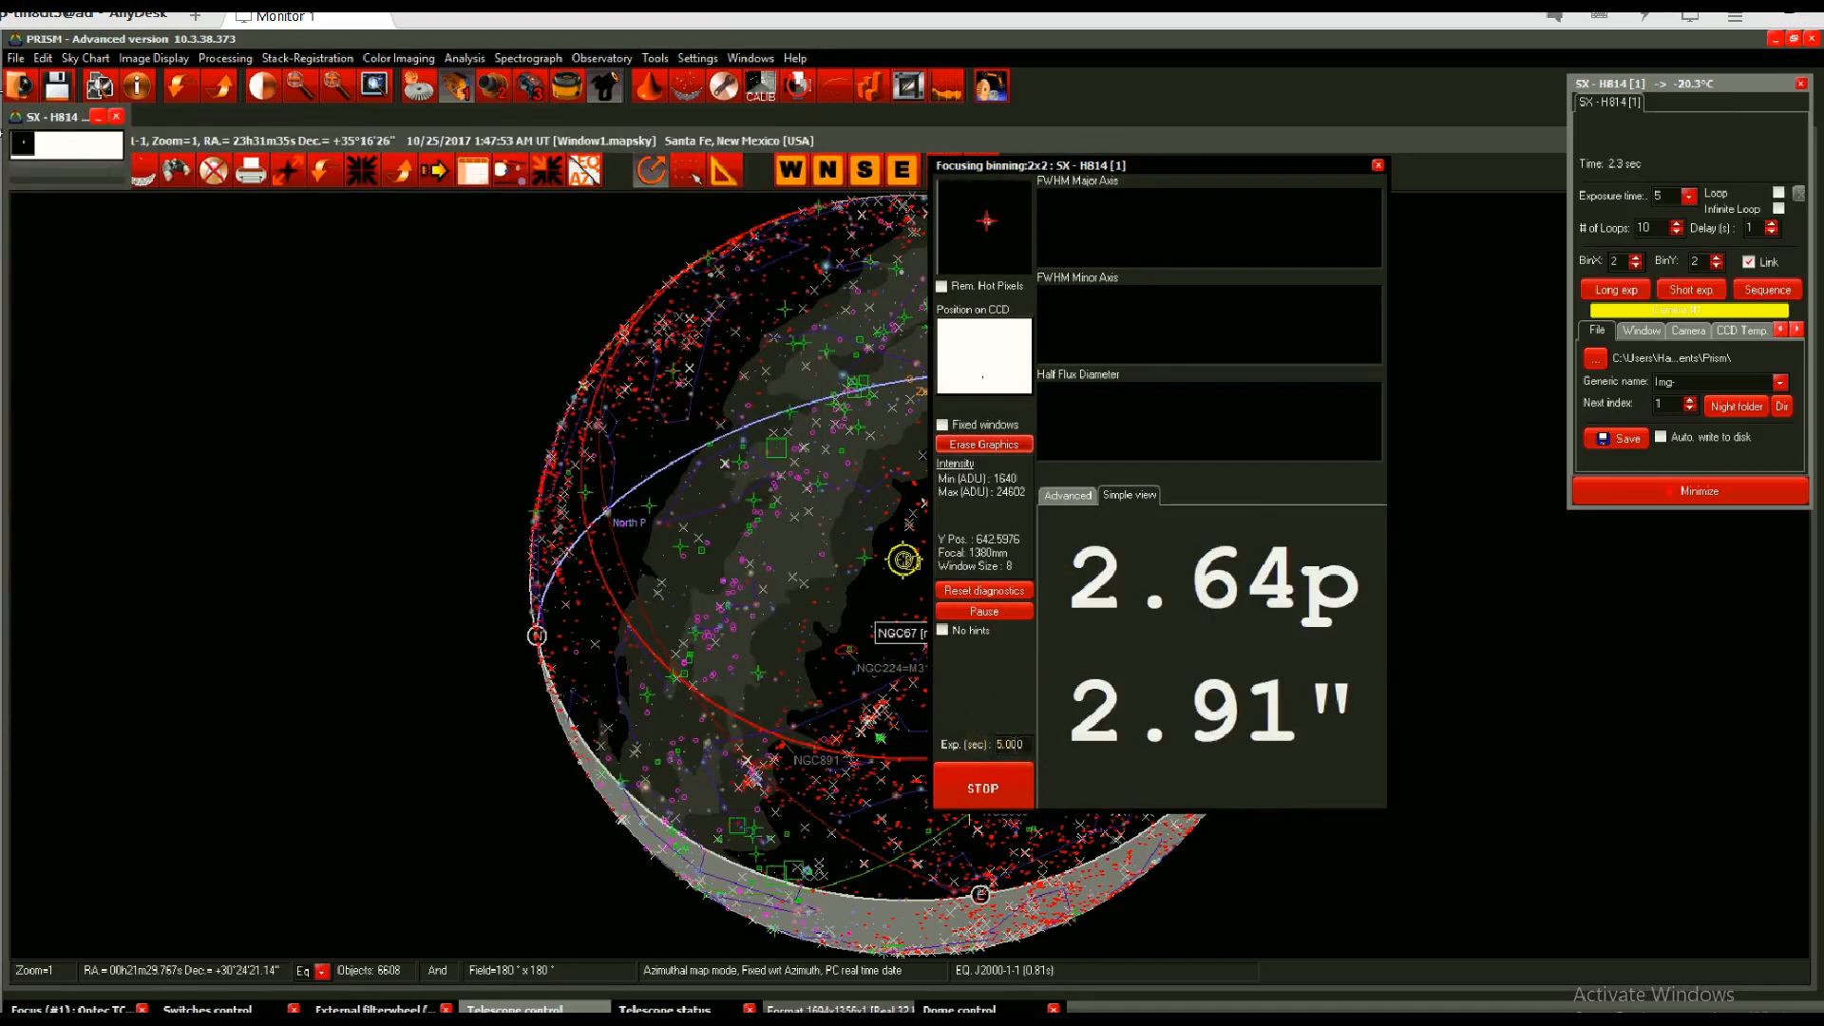
triple_click(1004, 743)
text(3)
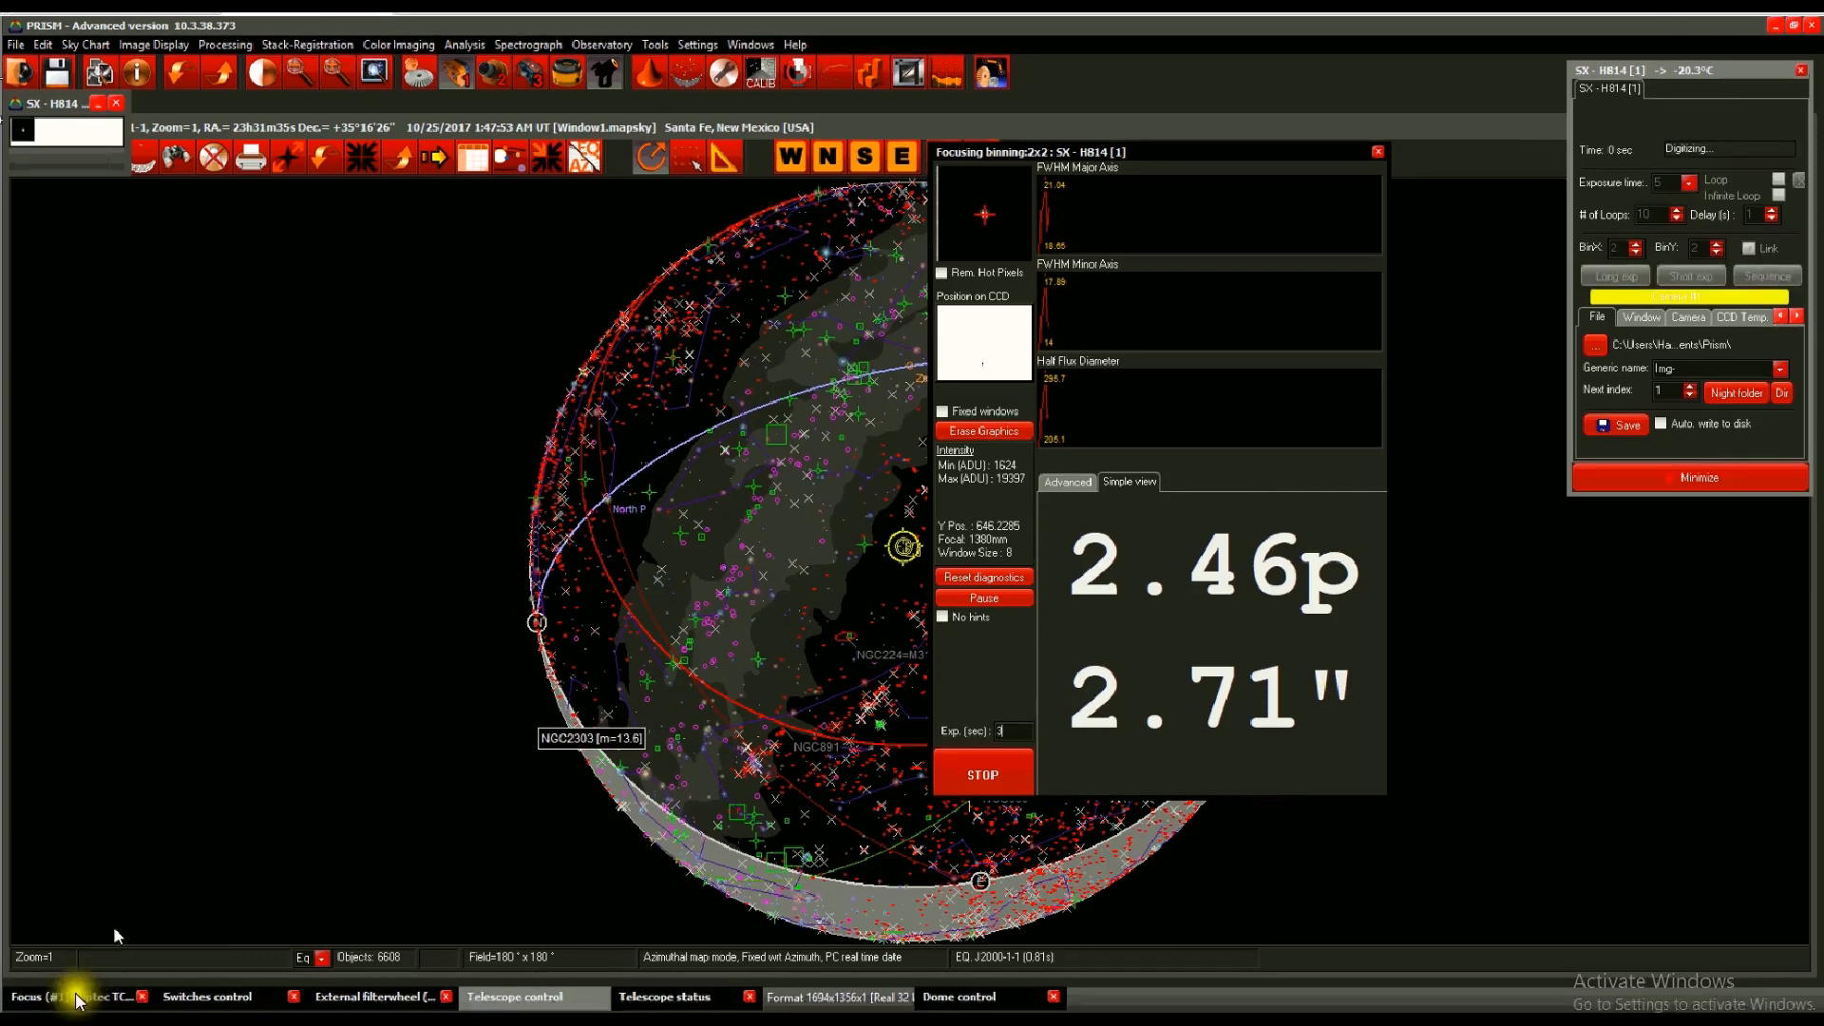
Set the focuser step size to 100 and step in to 1426, where FWHM reaches 4.50".
right_click(64, 995)
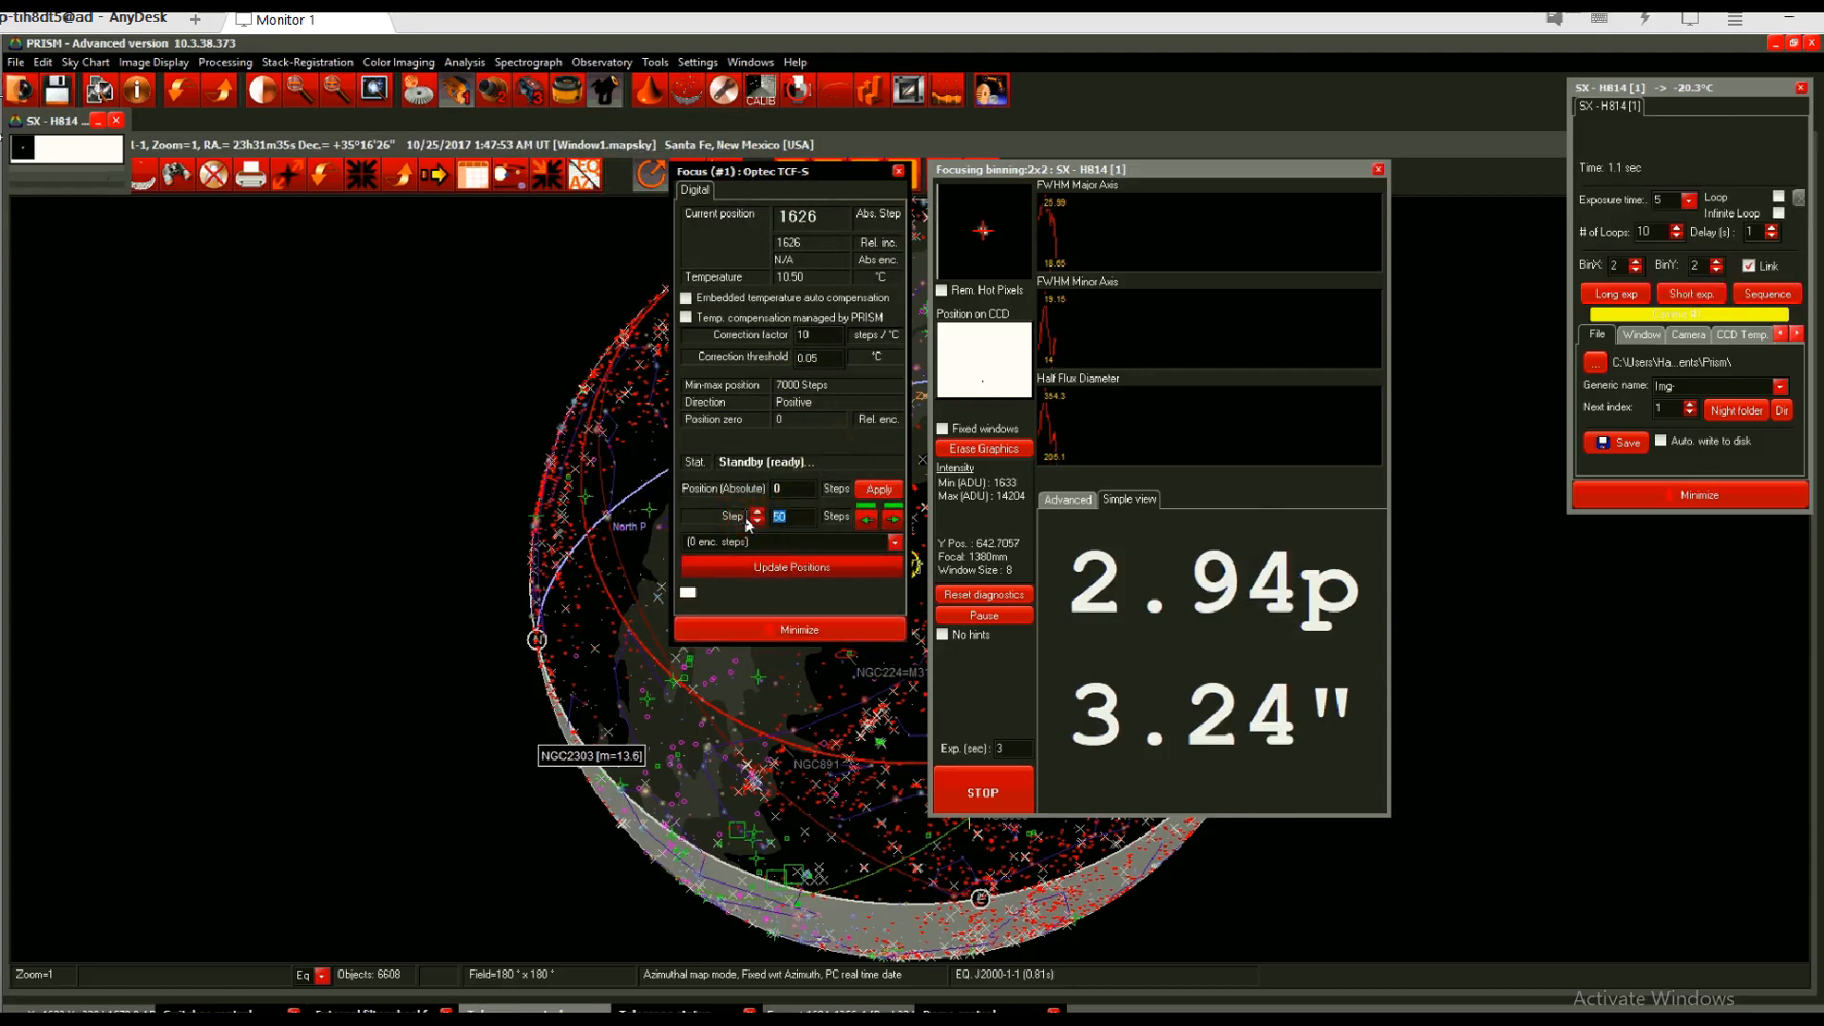
click(760, 512)
text(100)
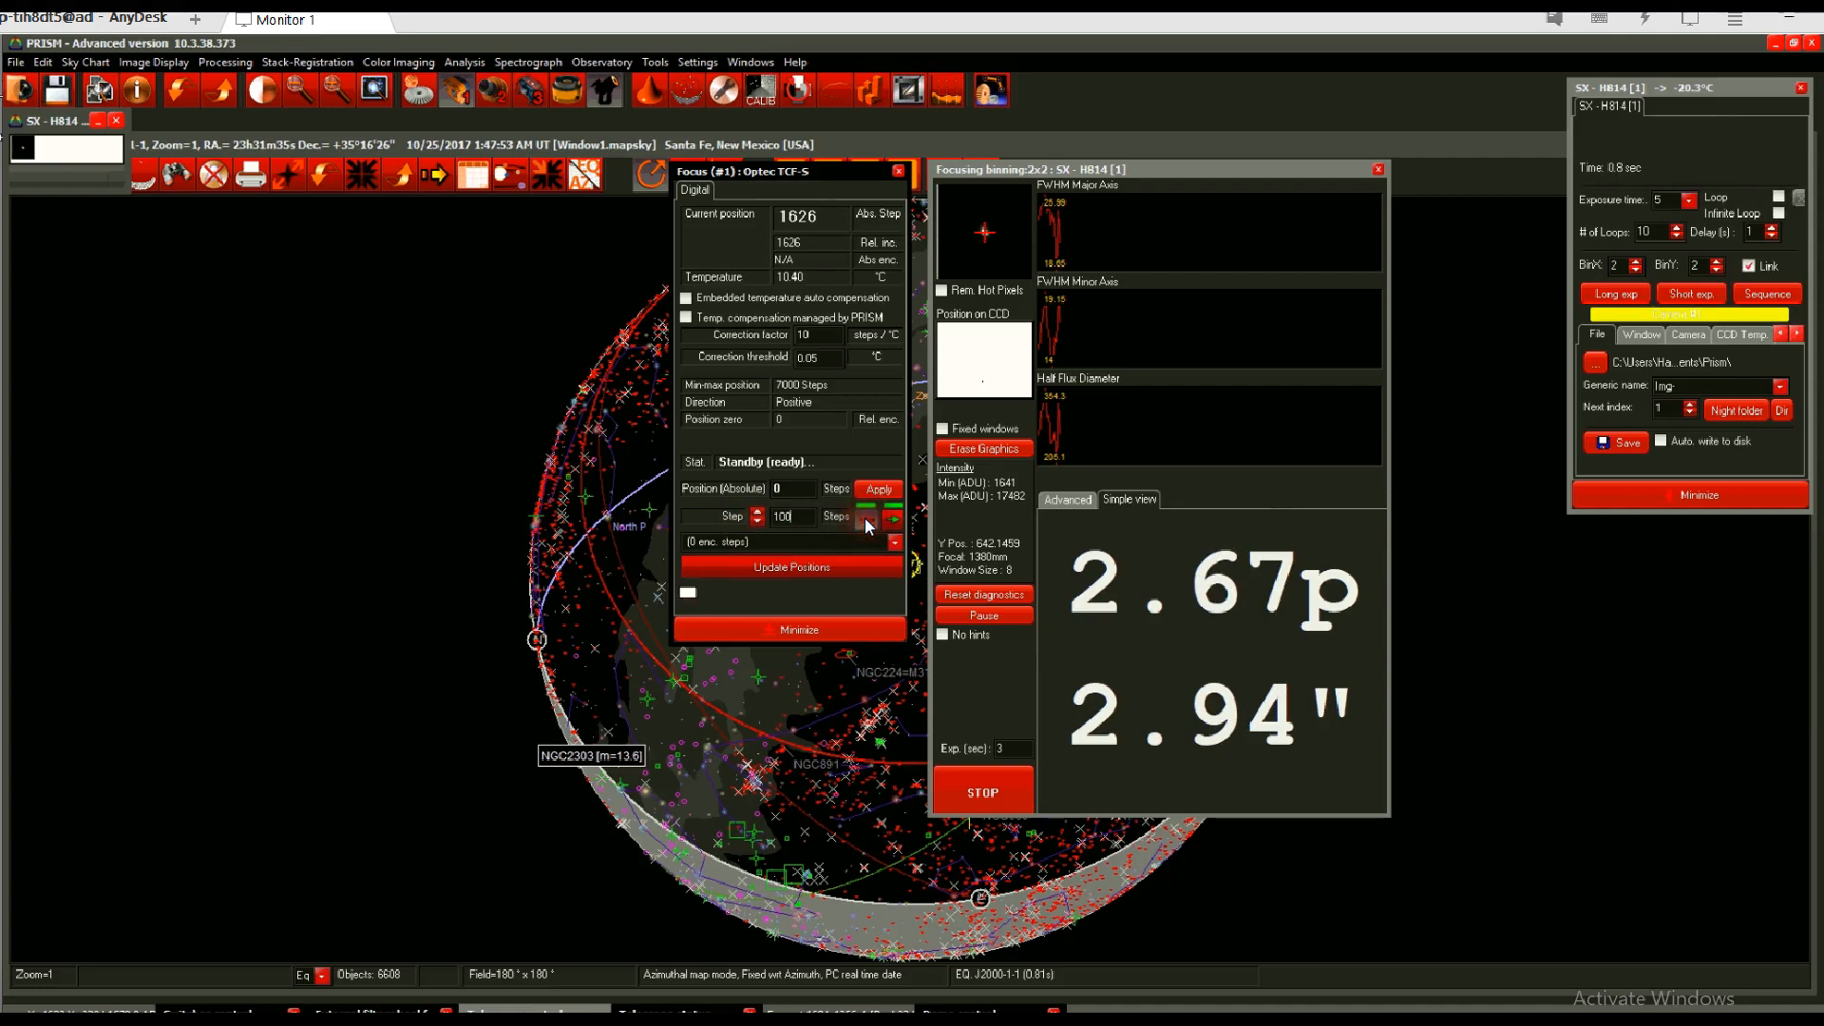
click(866, 517)
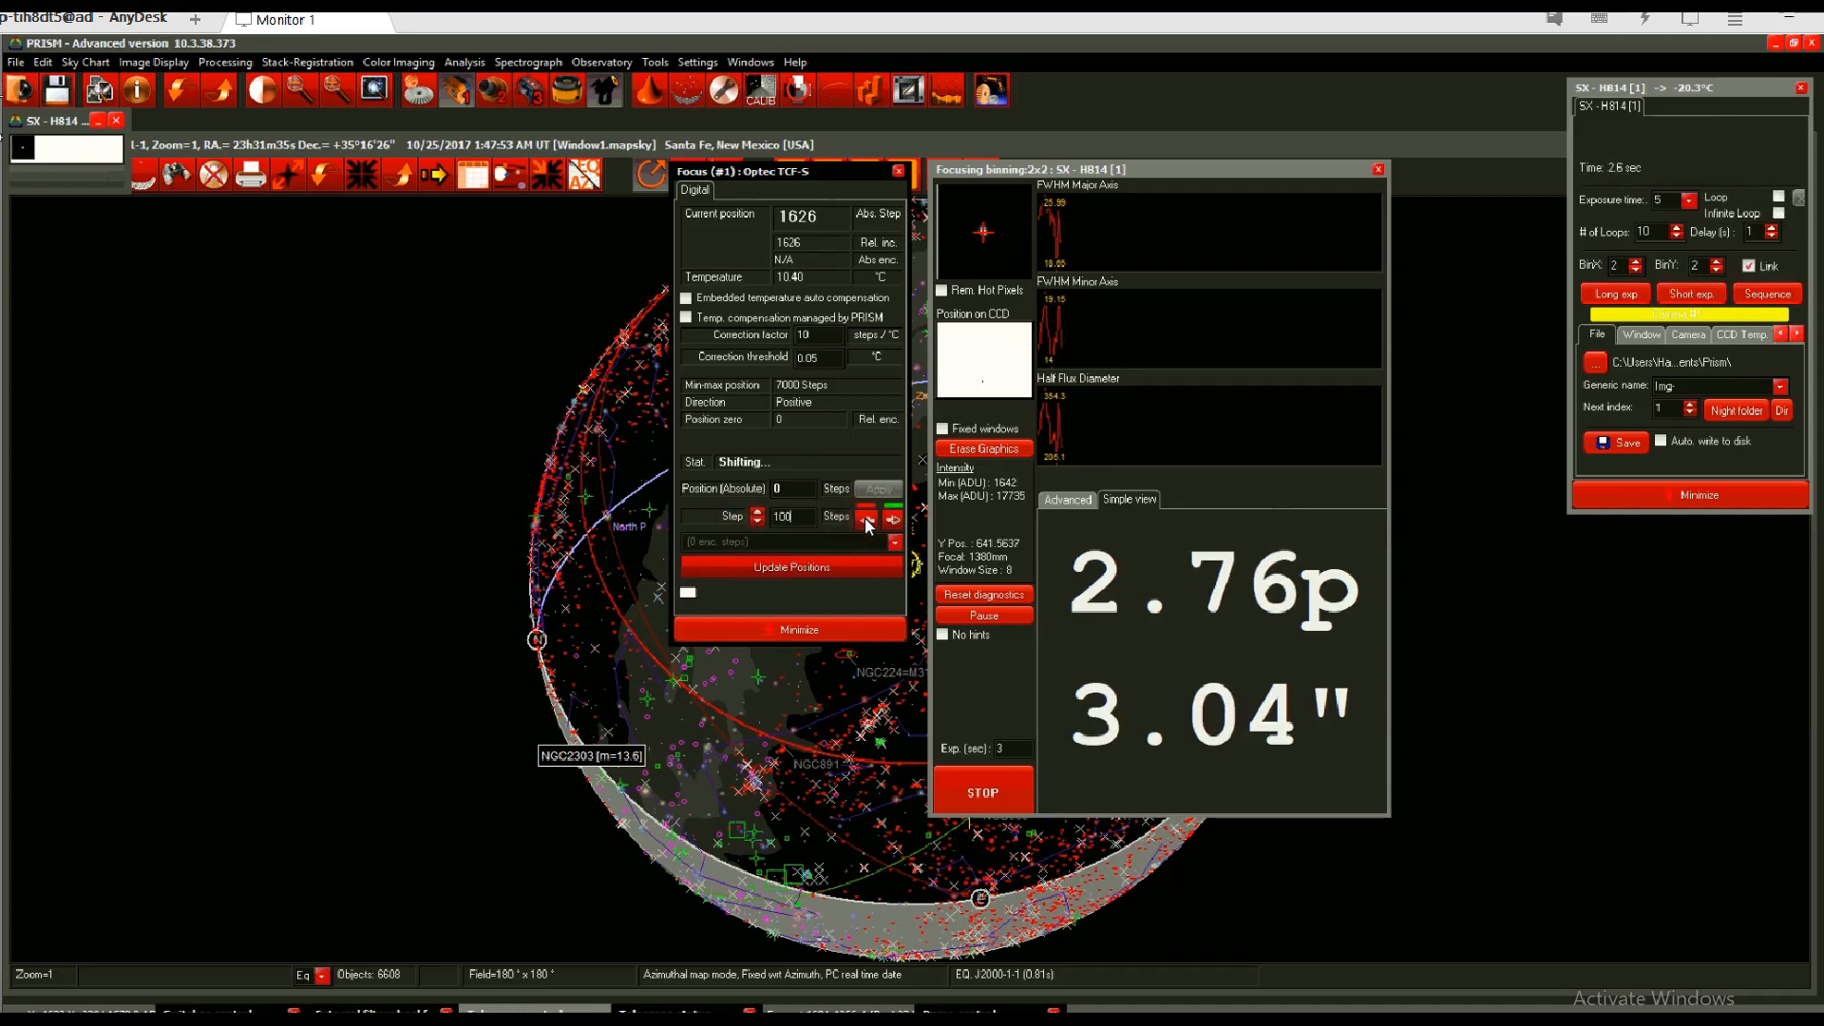
click(866, 517)
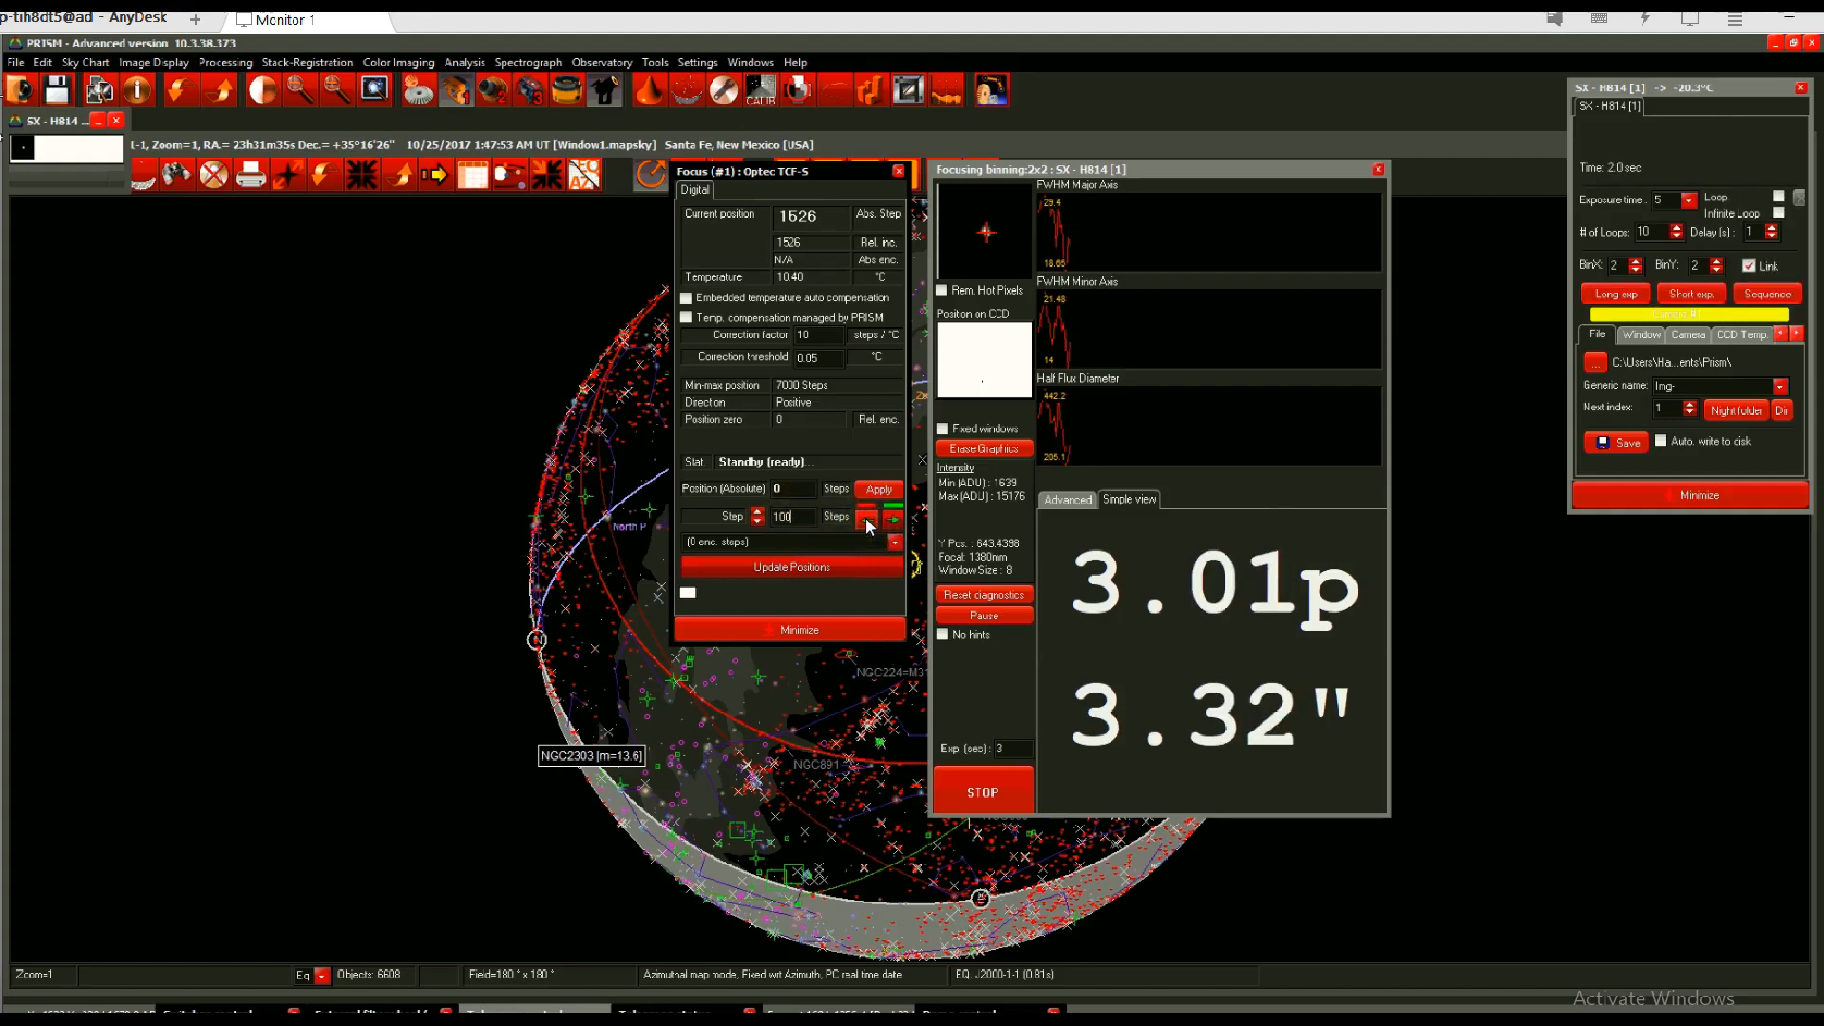
click(866, 517)
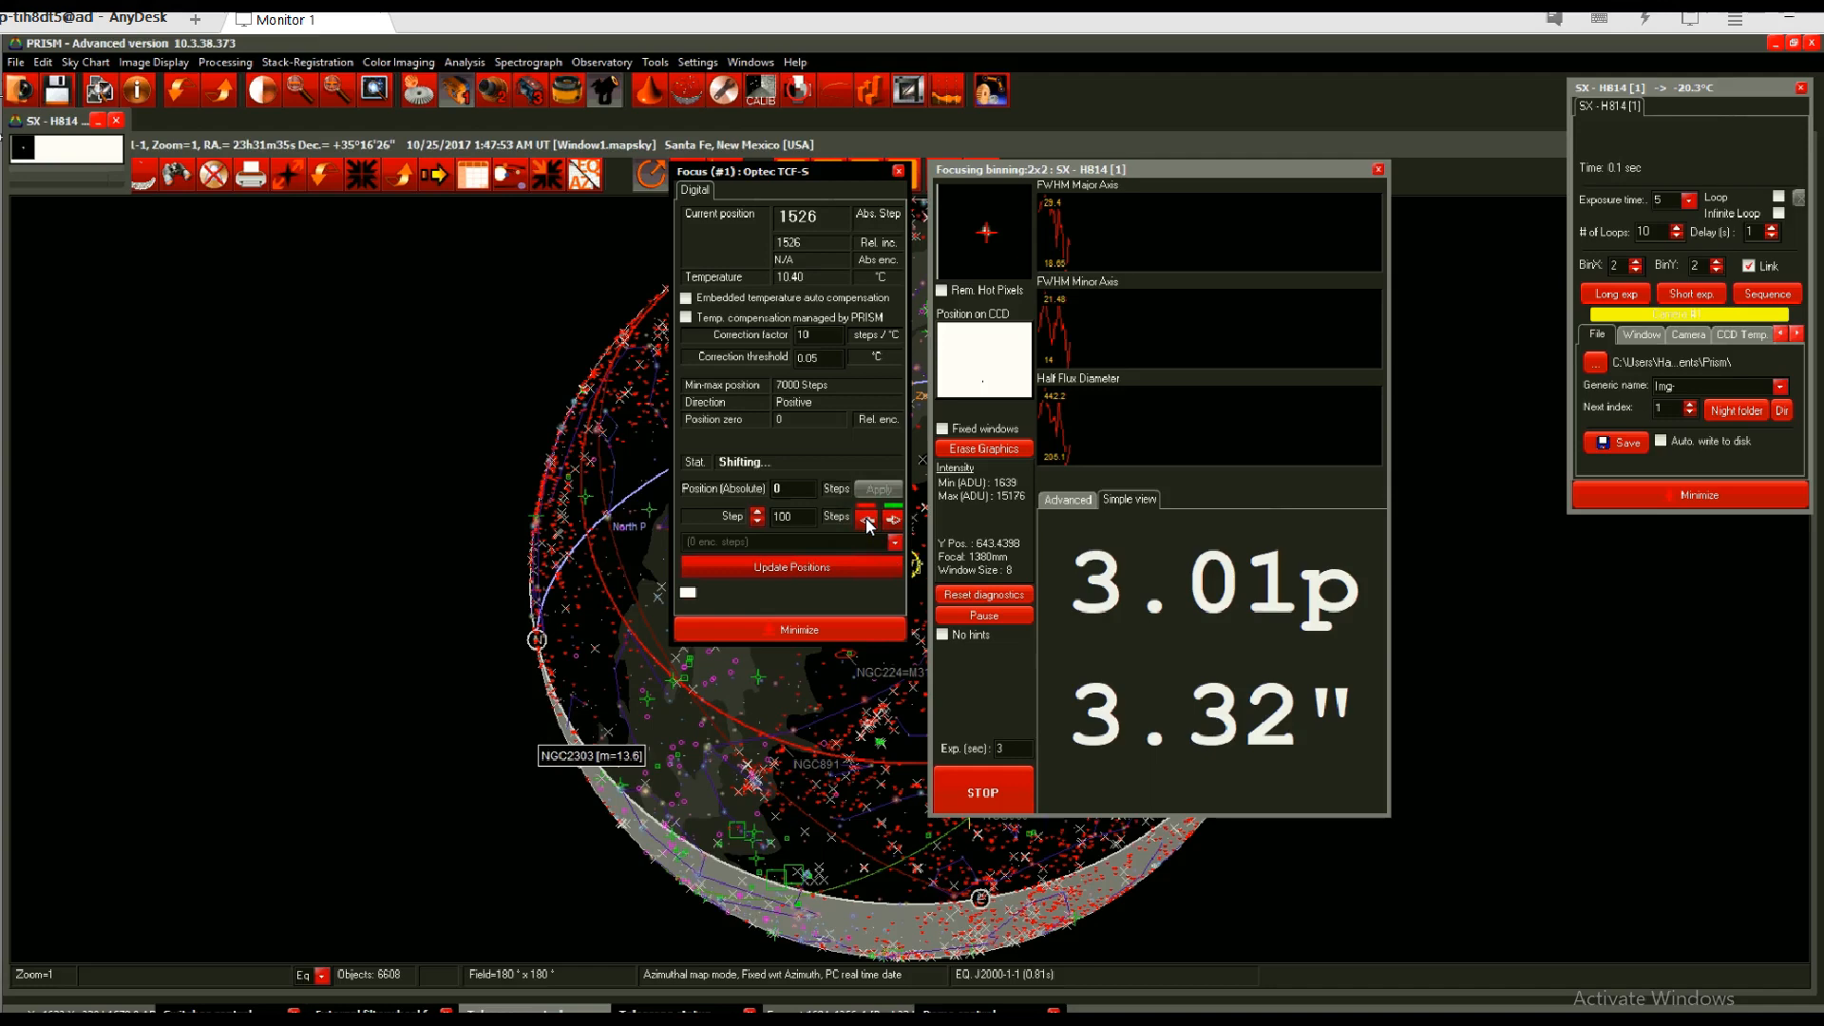
click(866, 517)
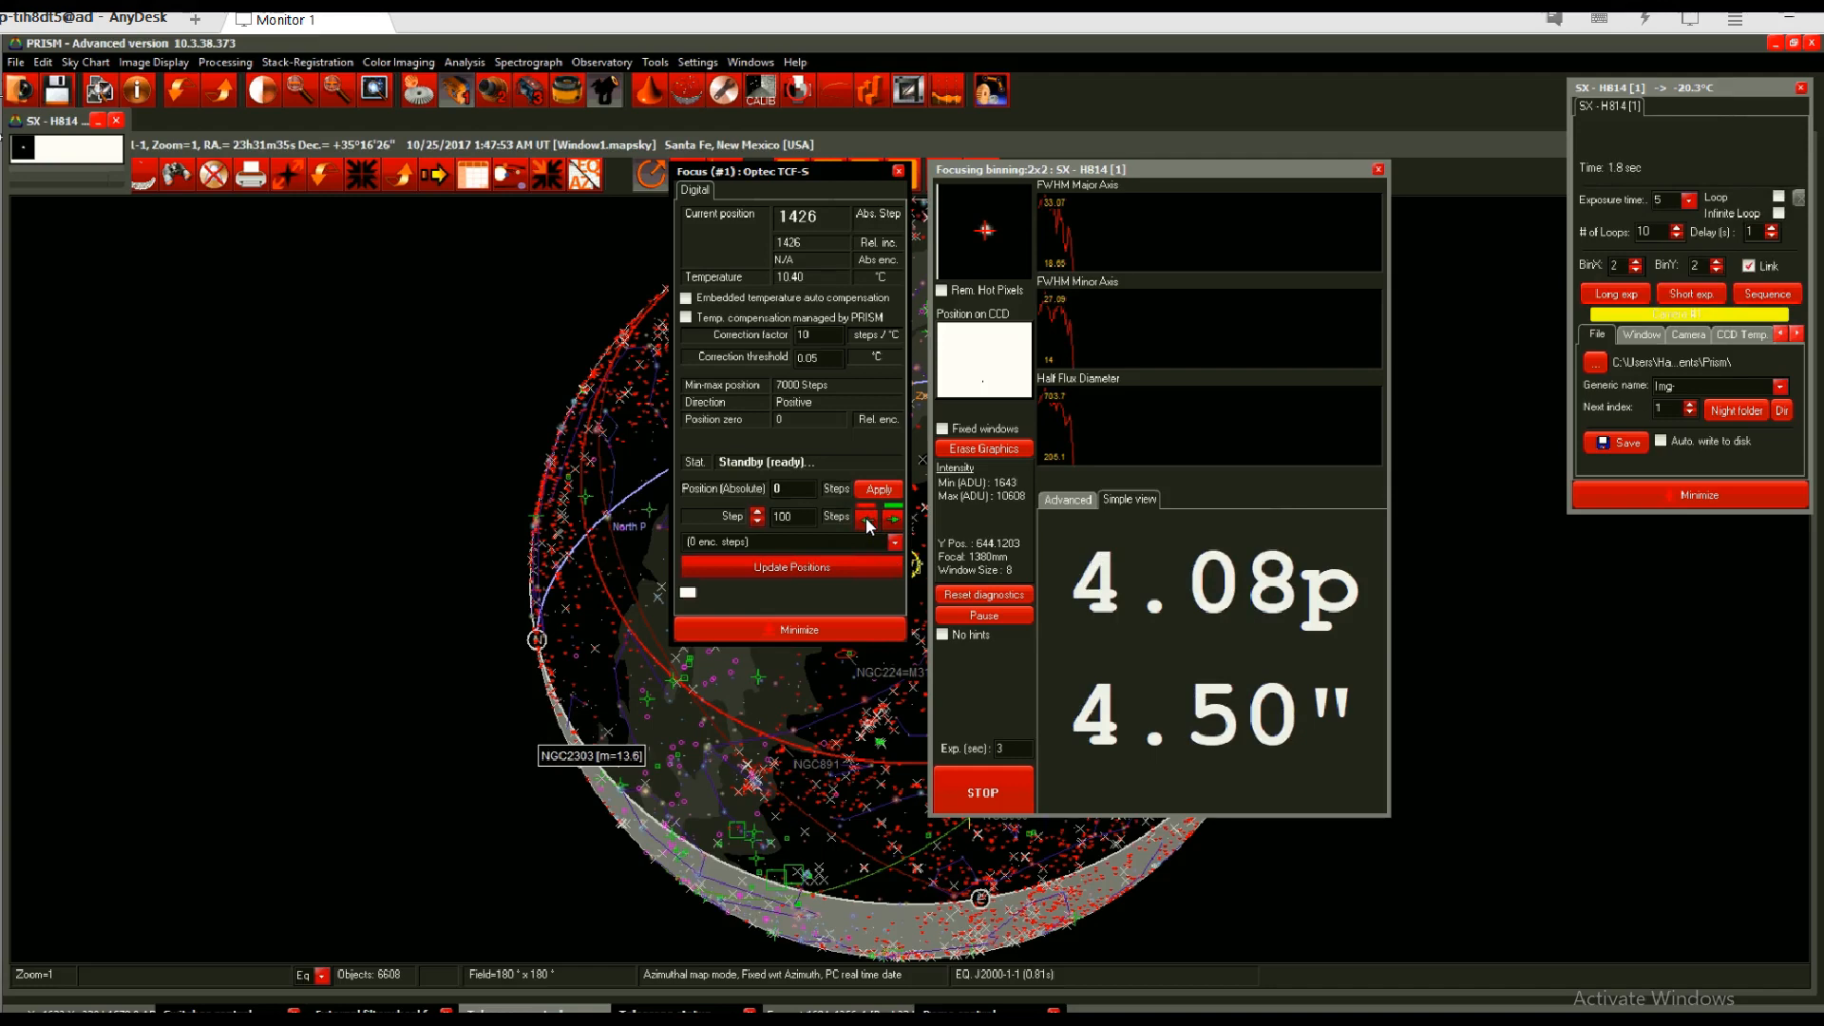
Step the focuser out 200 steps to 1626, where FWHM drops to 2.68".
click(1690, 293)
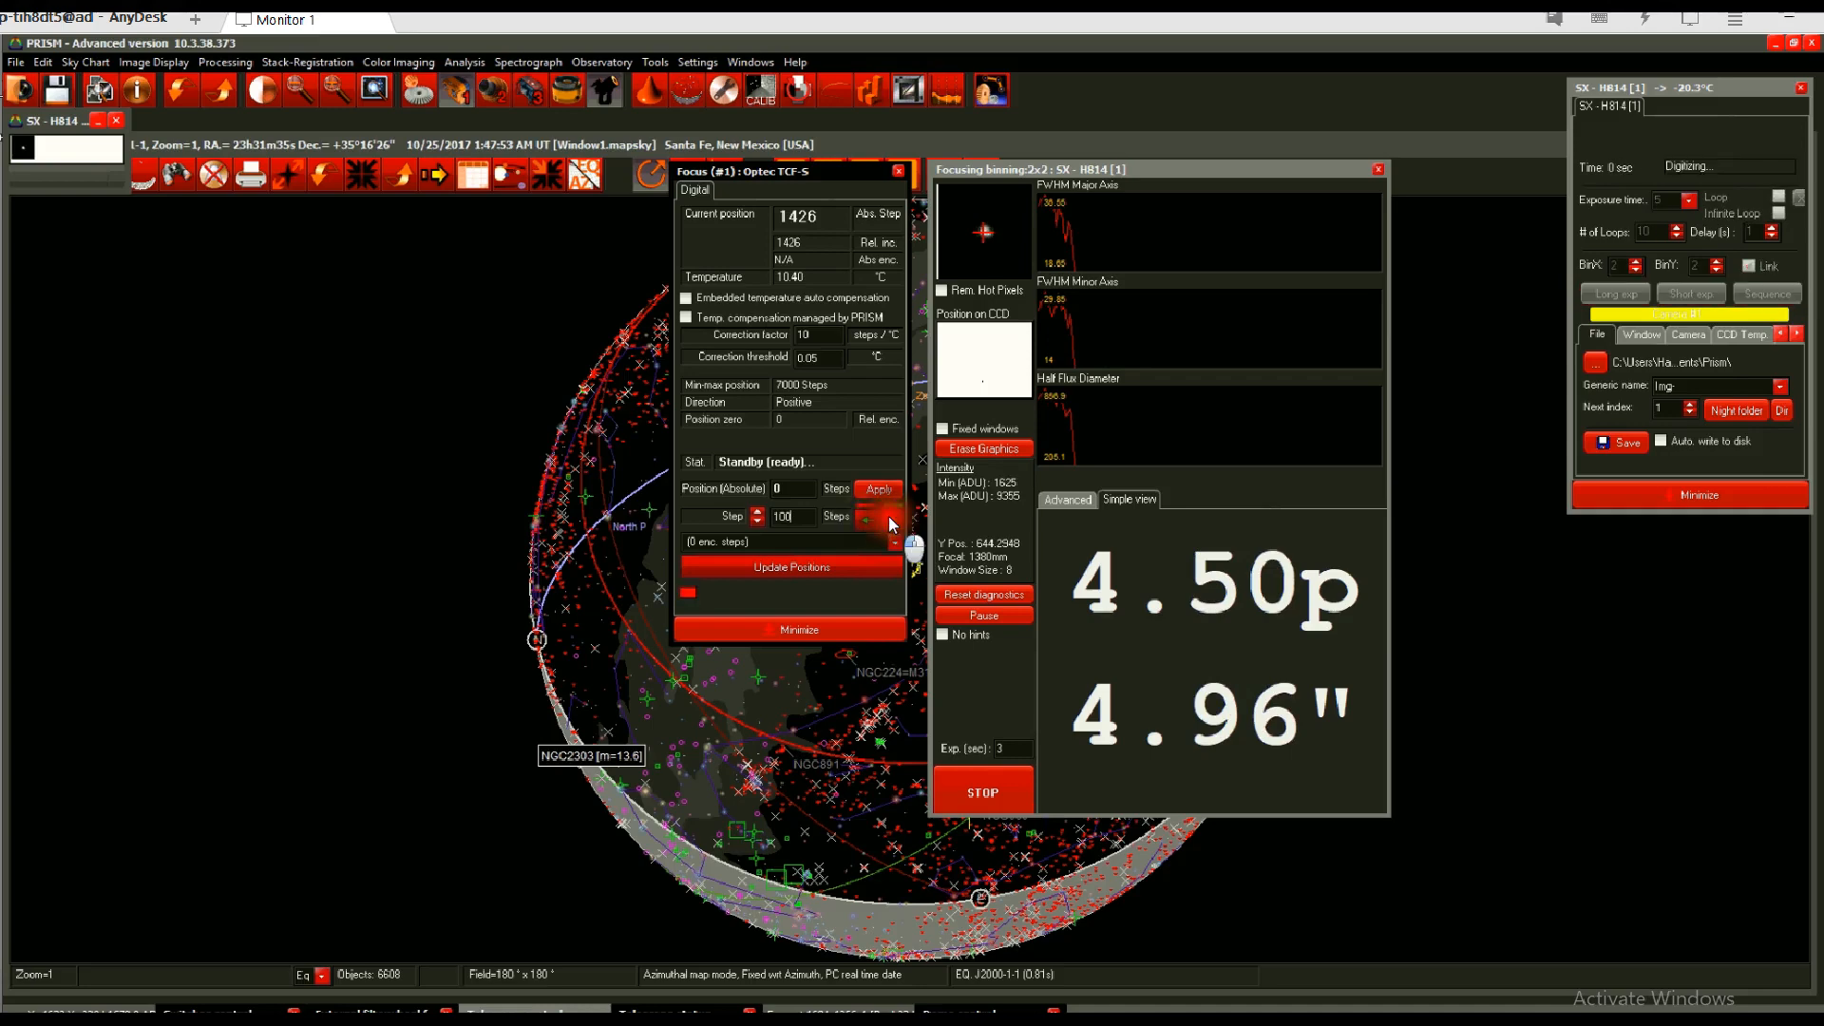
click(891, 520)
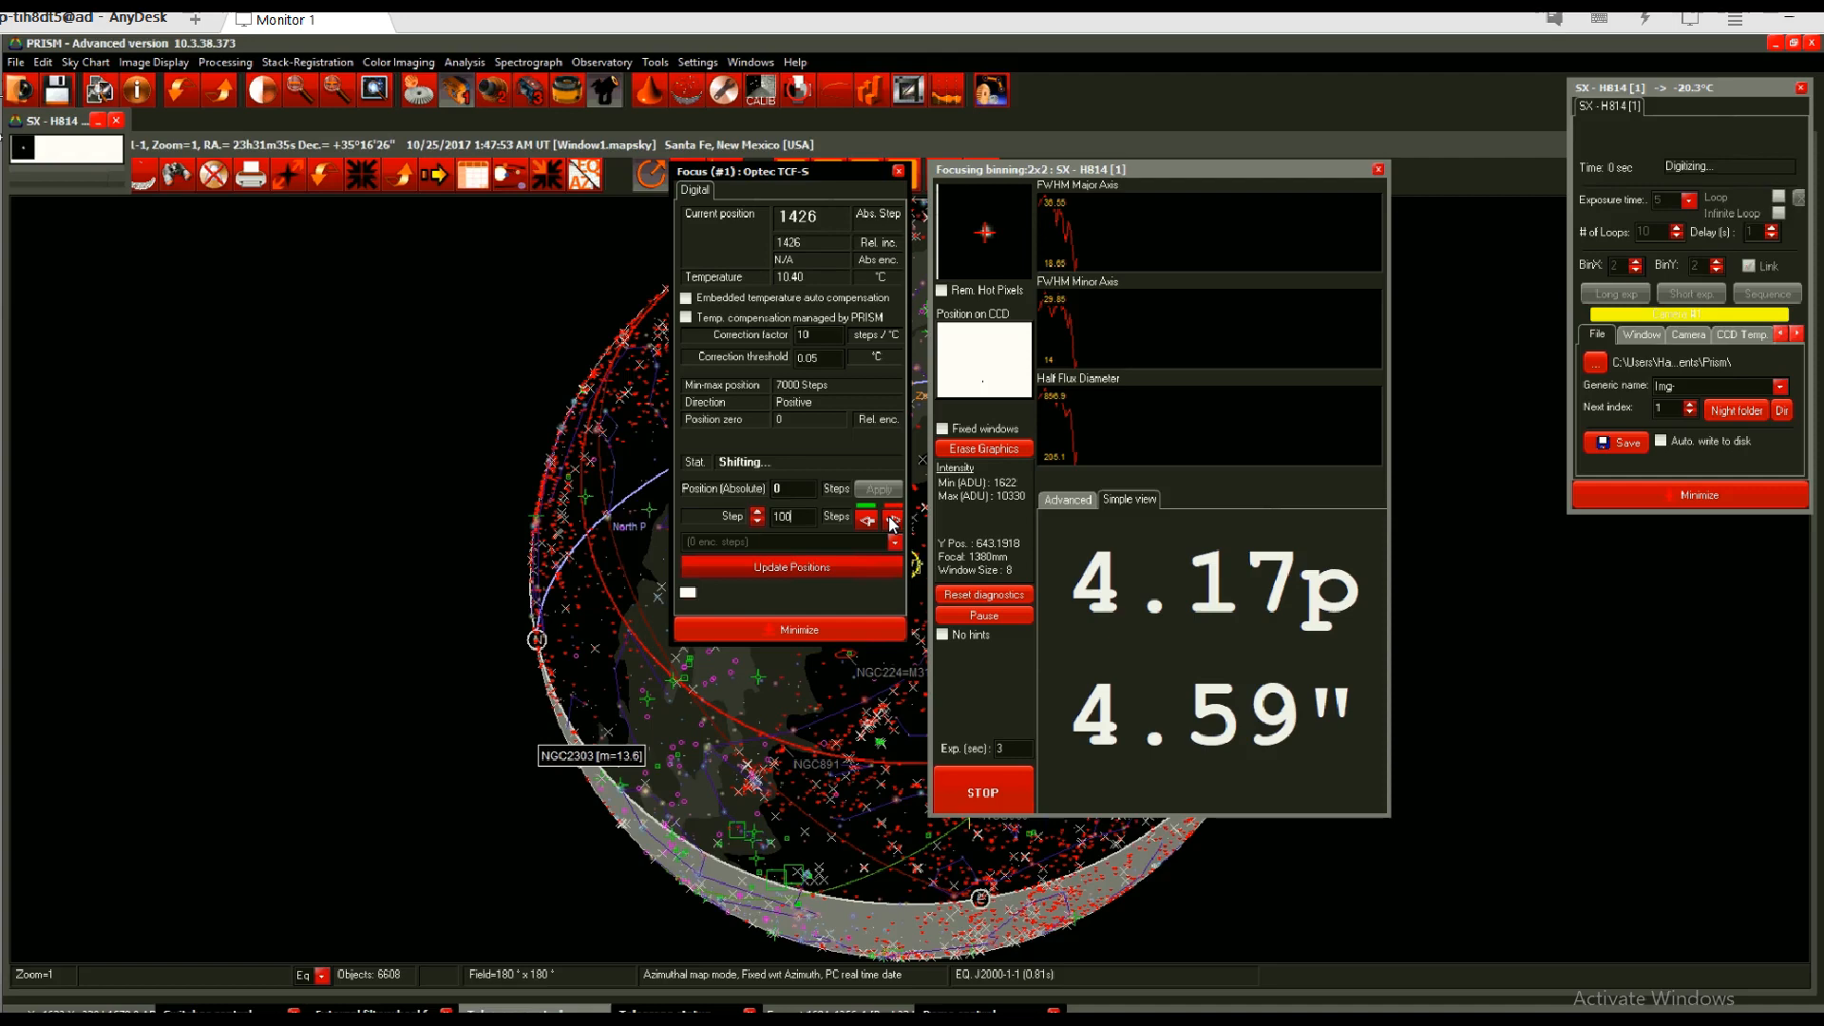
click(893, 518)
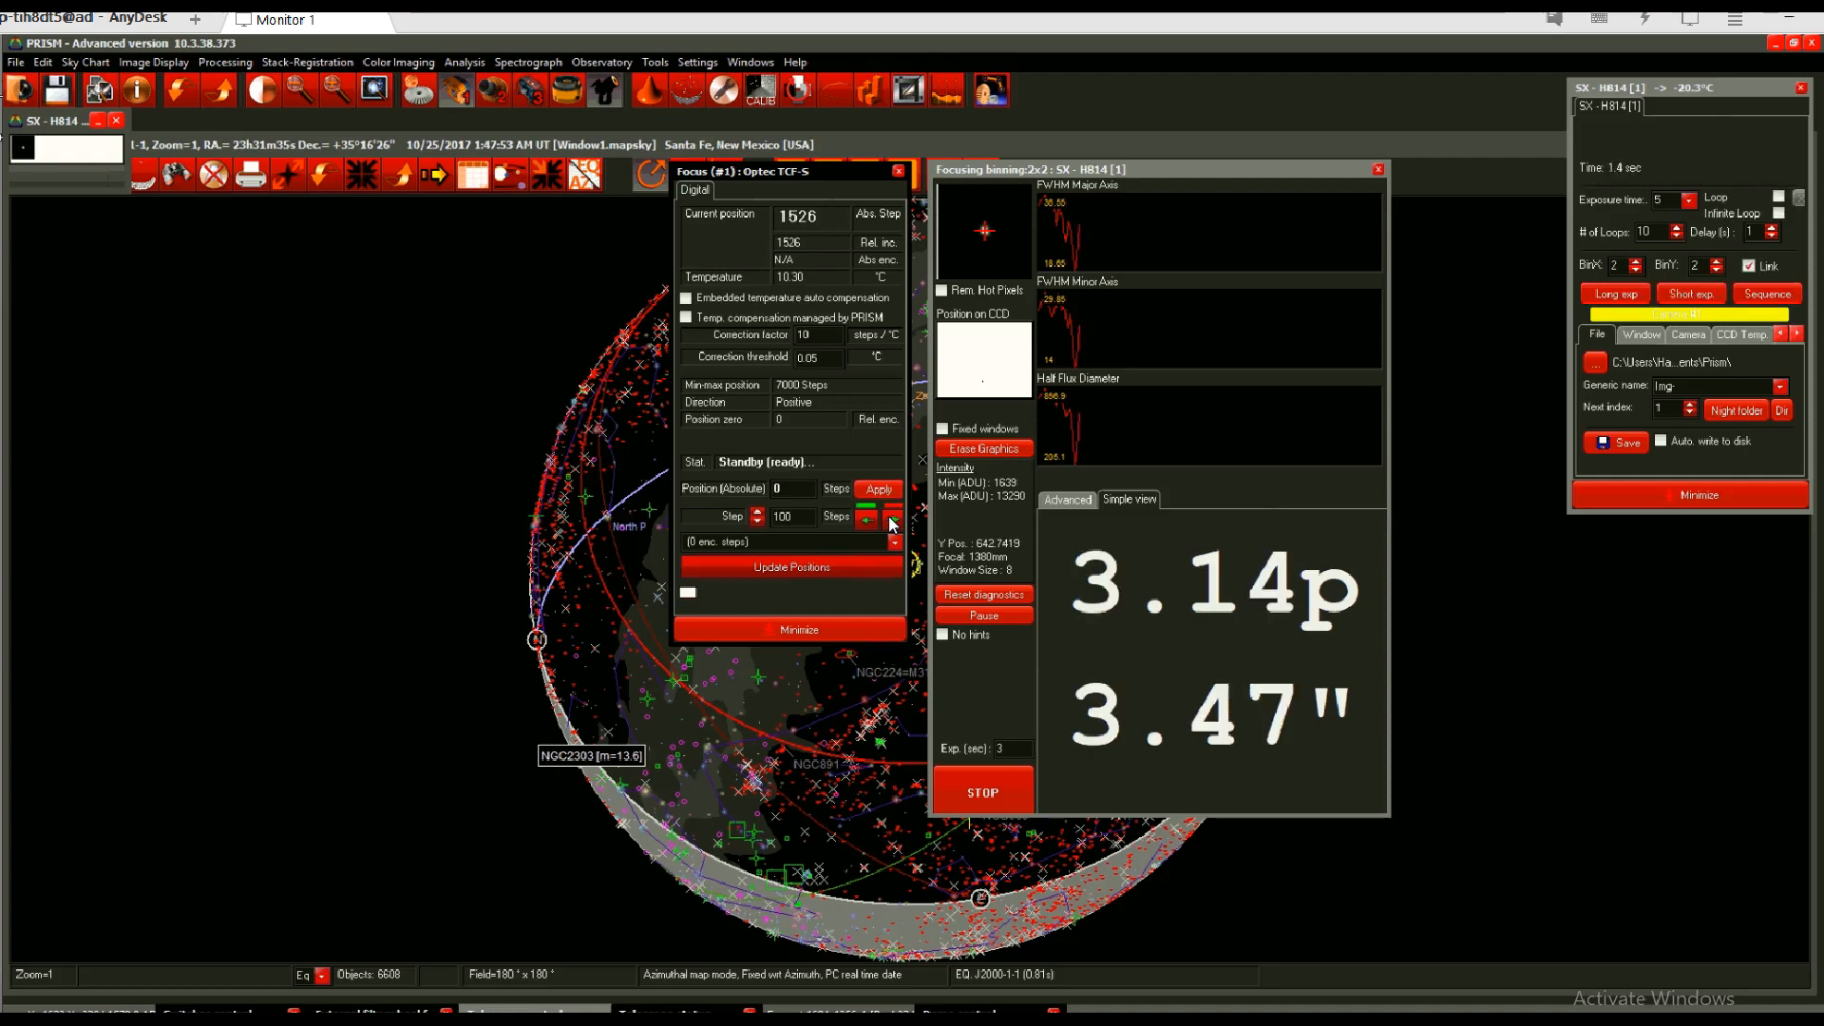
click(1613, 294)
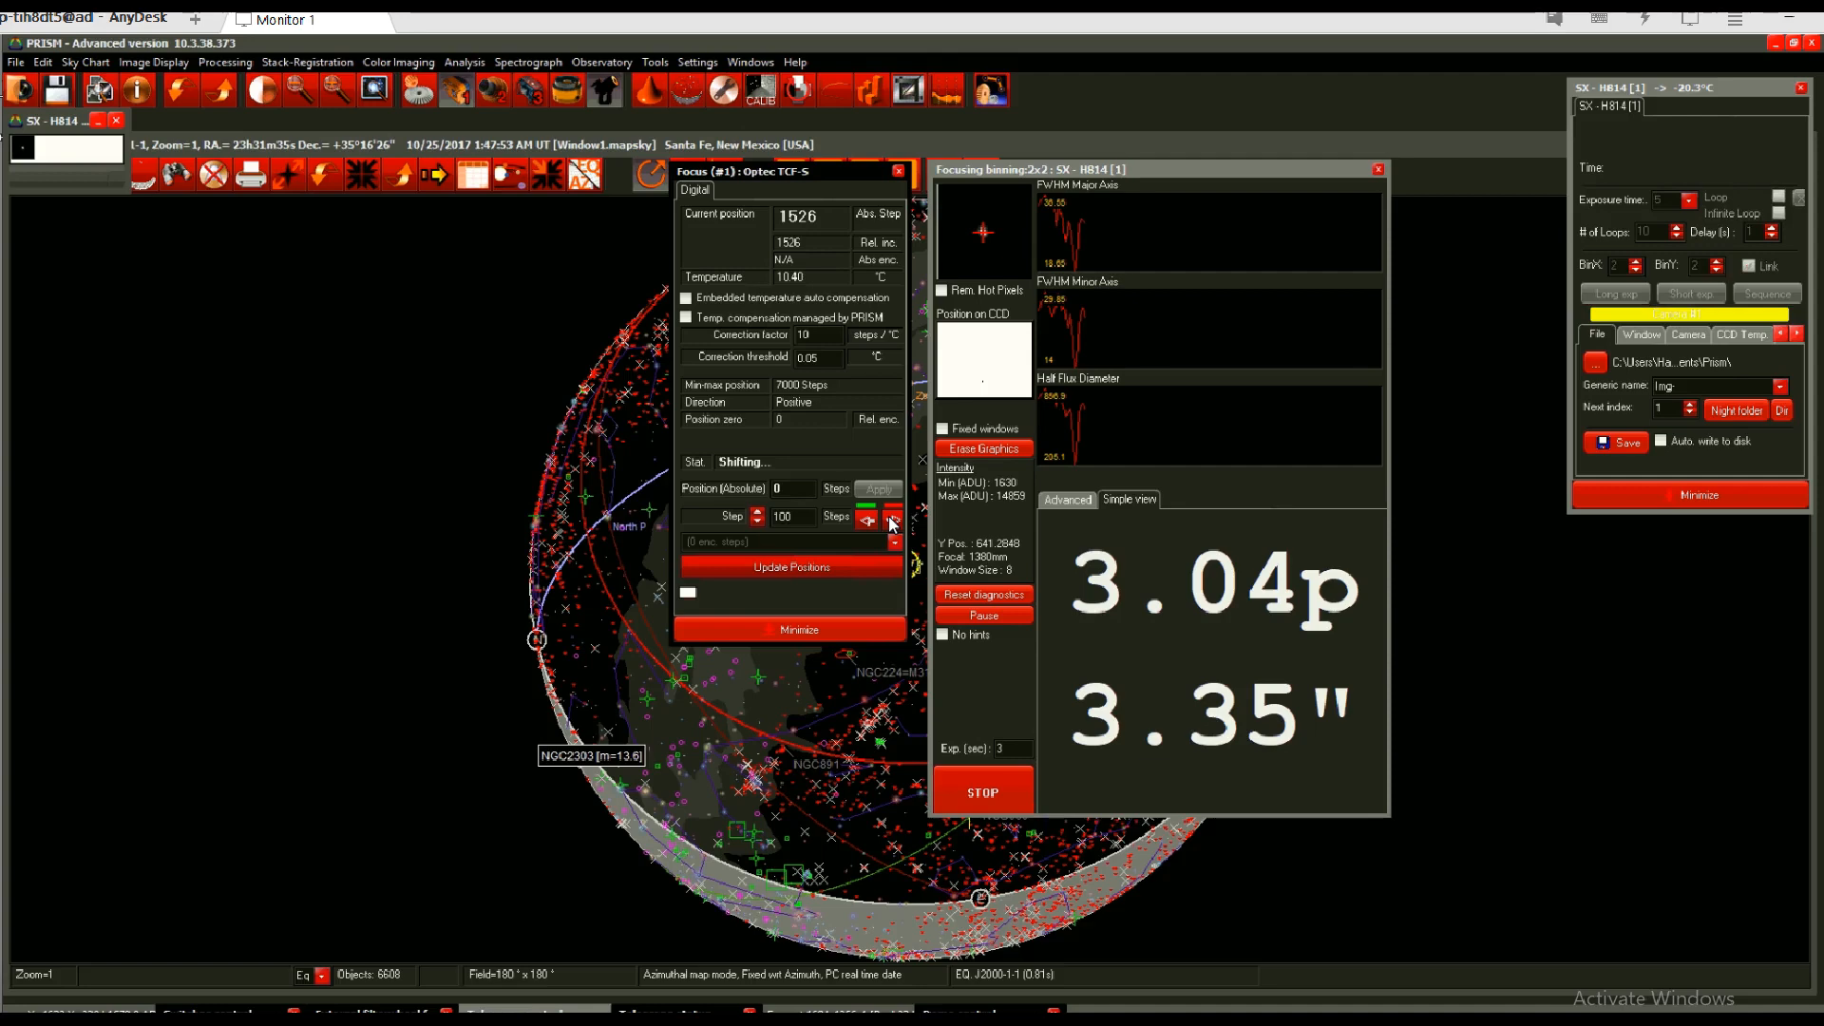
click(890, 520)
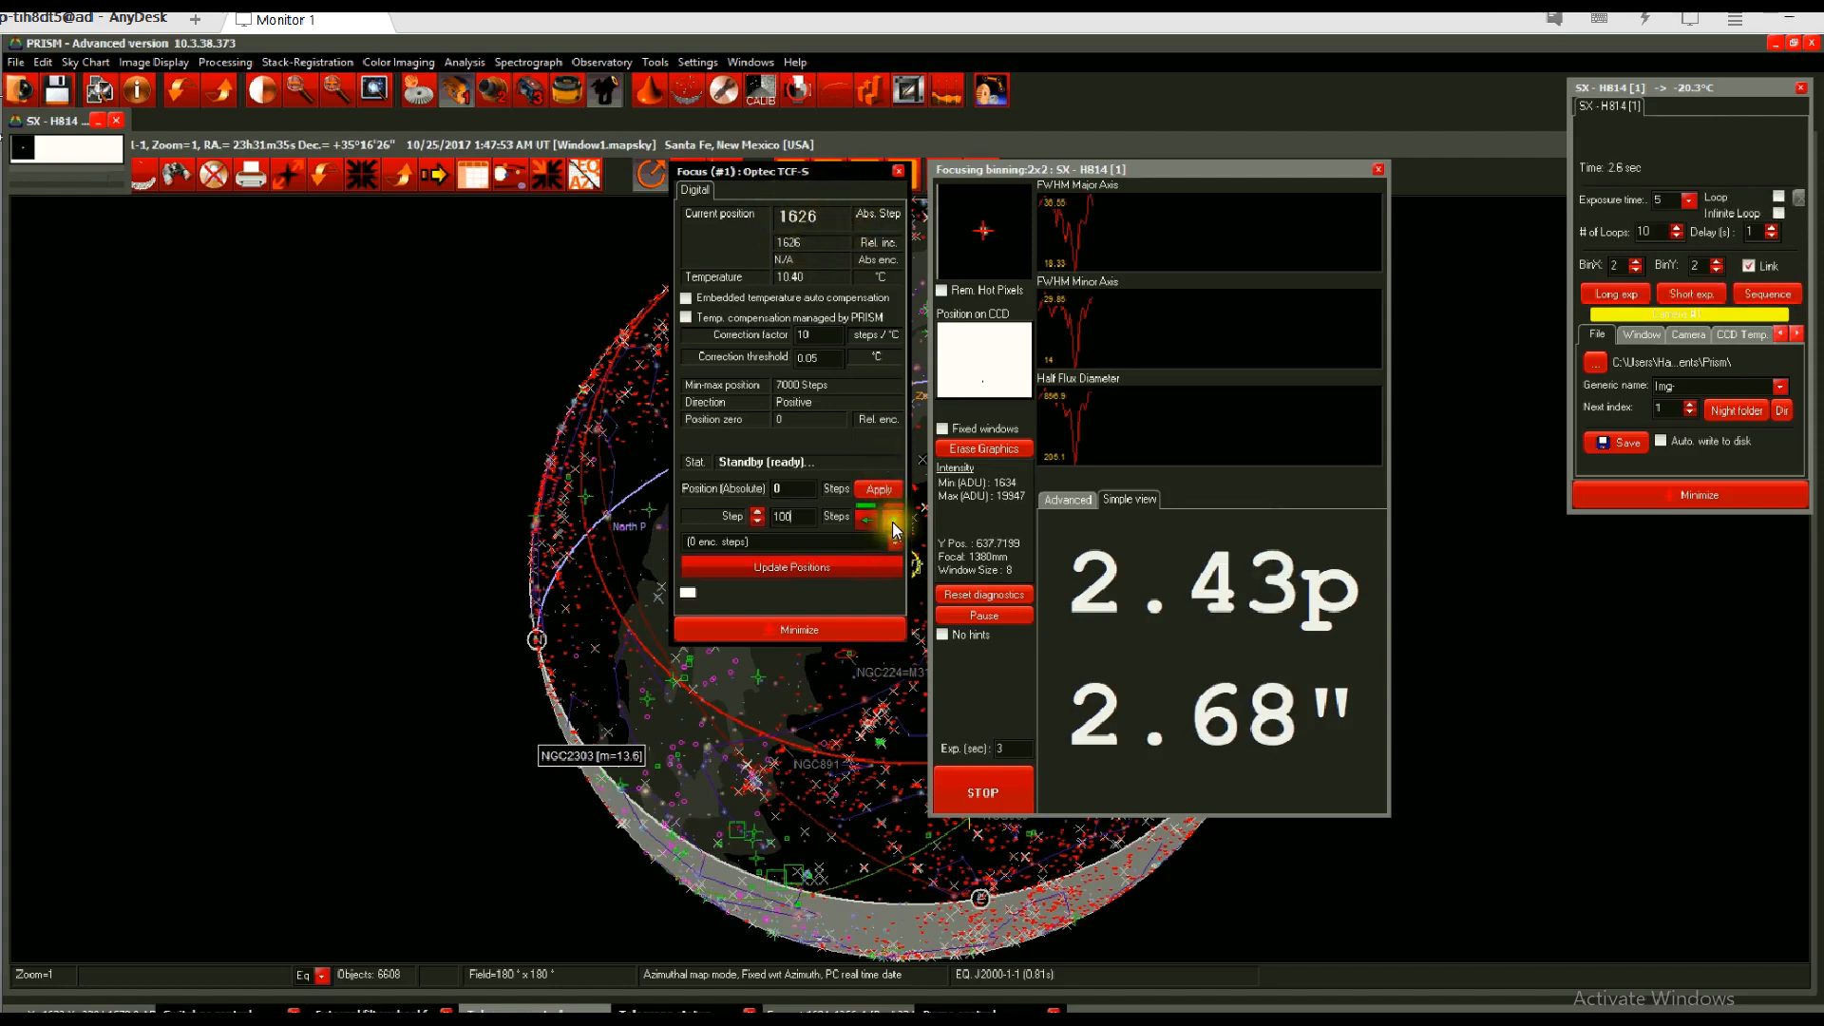
Step the focuser out to 1726, where FWHM rises to about 3.27 pixels.
click(892, 518)
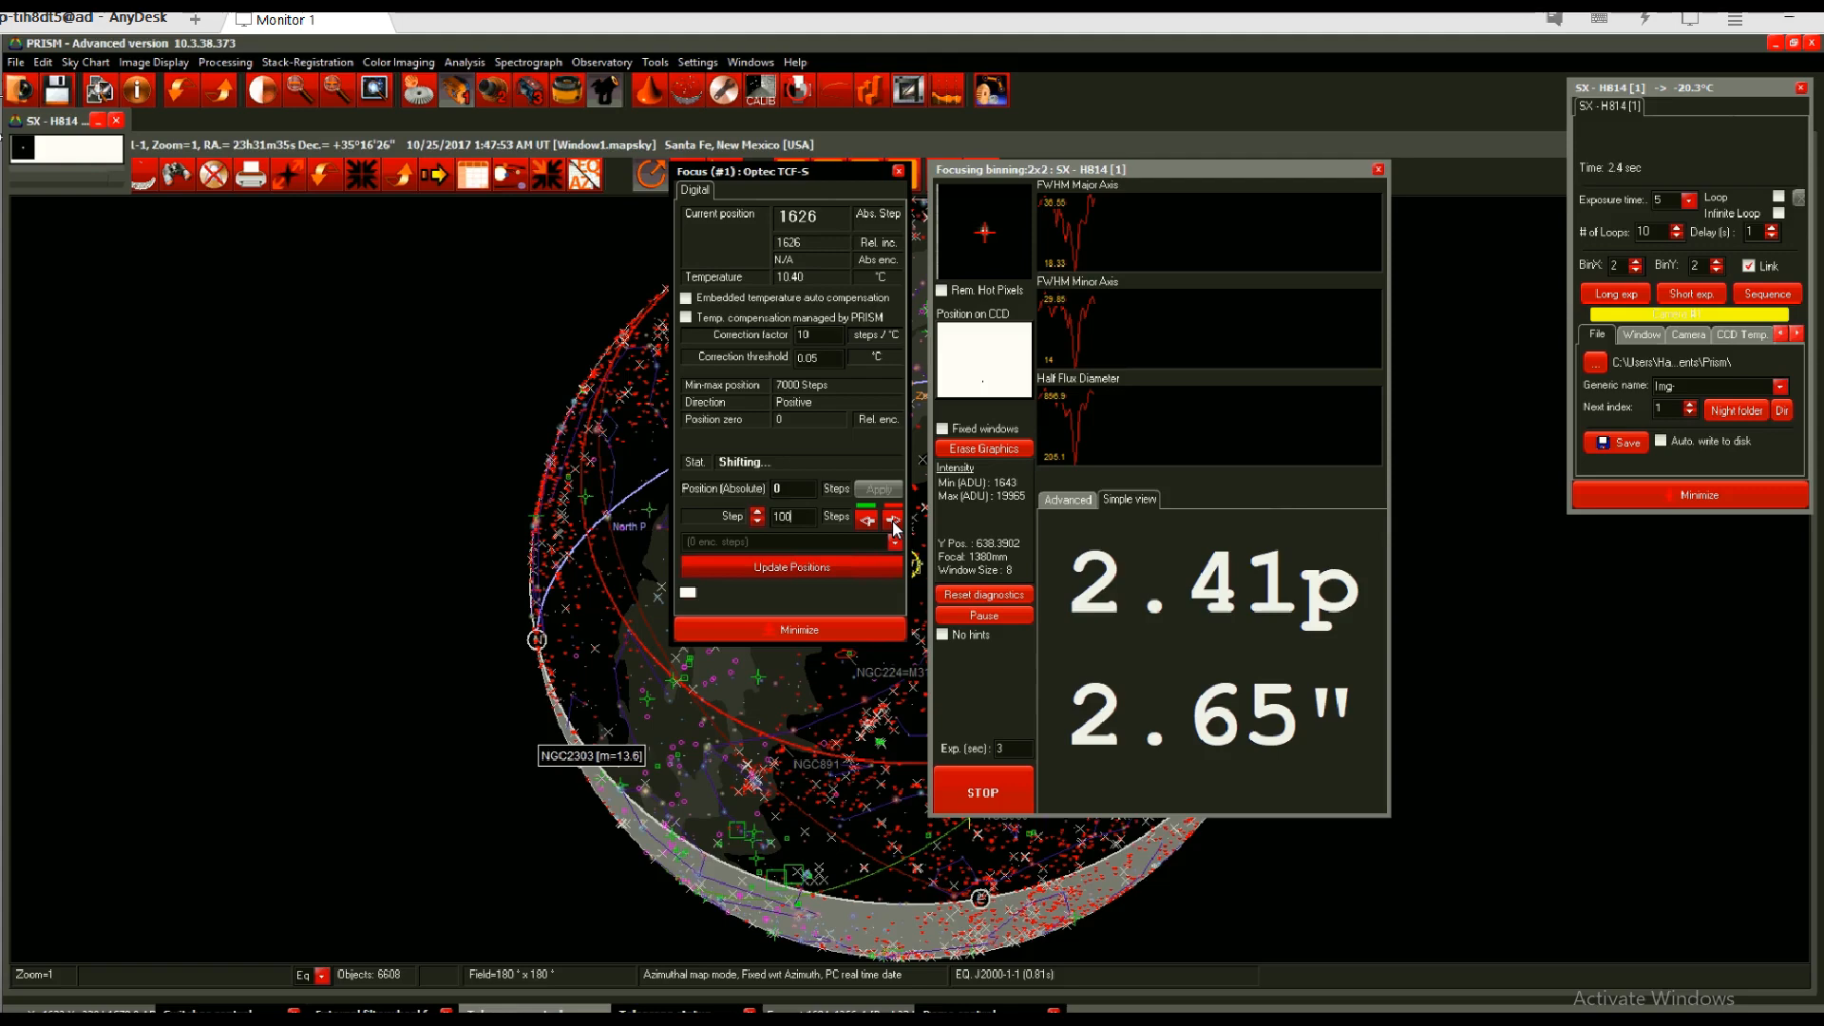
click(892, 518)
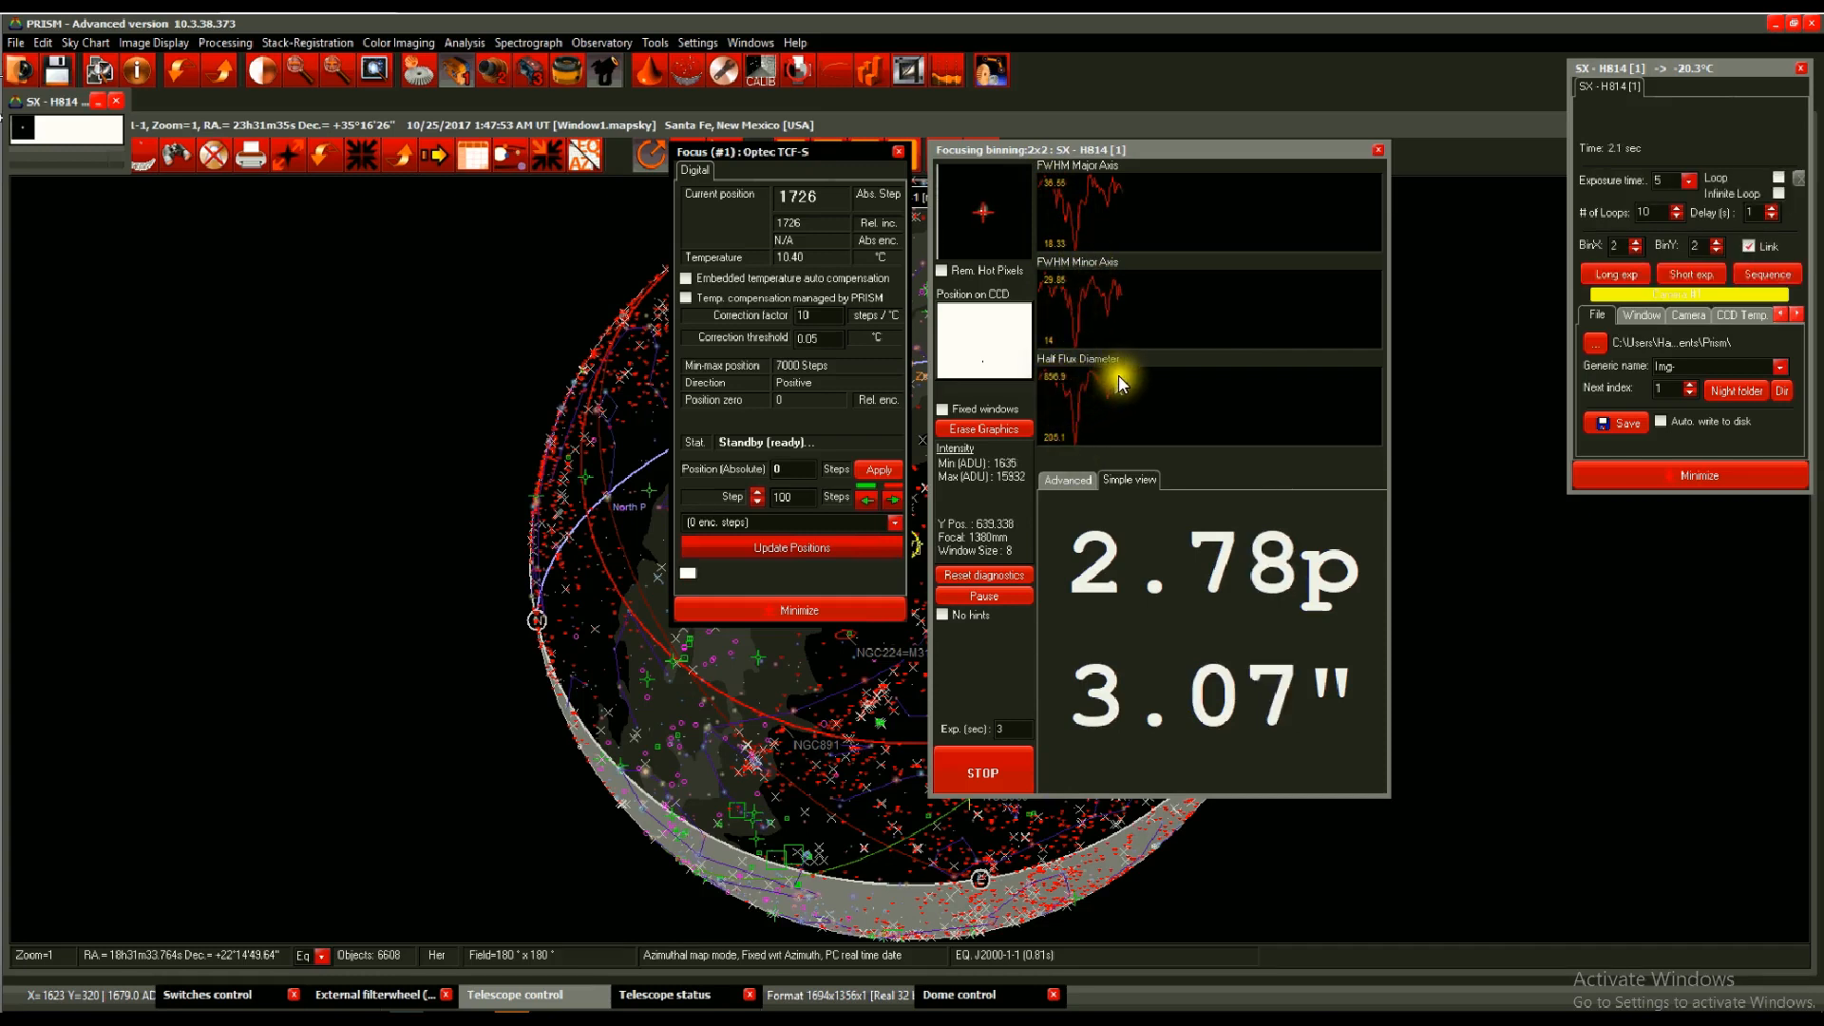
mouse_move(1149, 349)
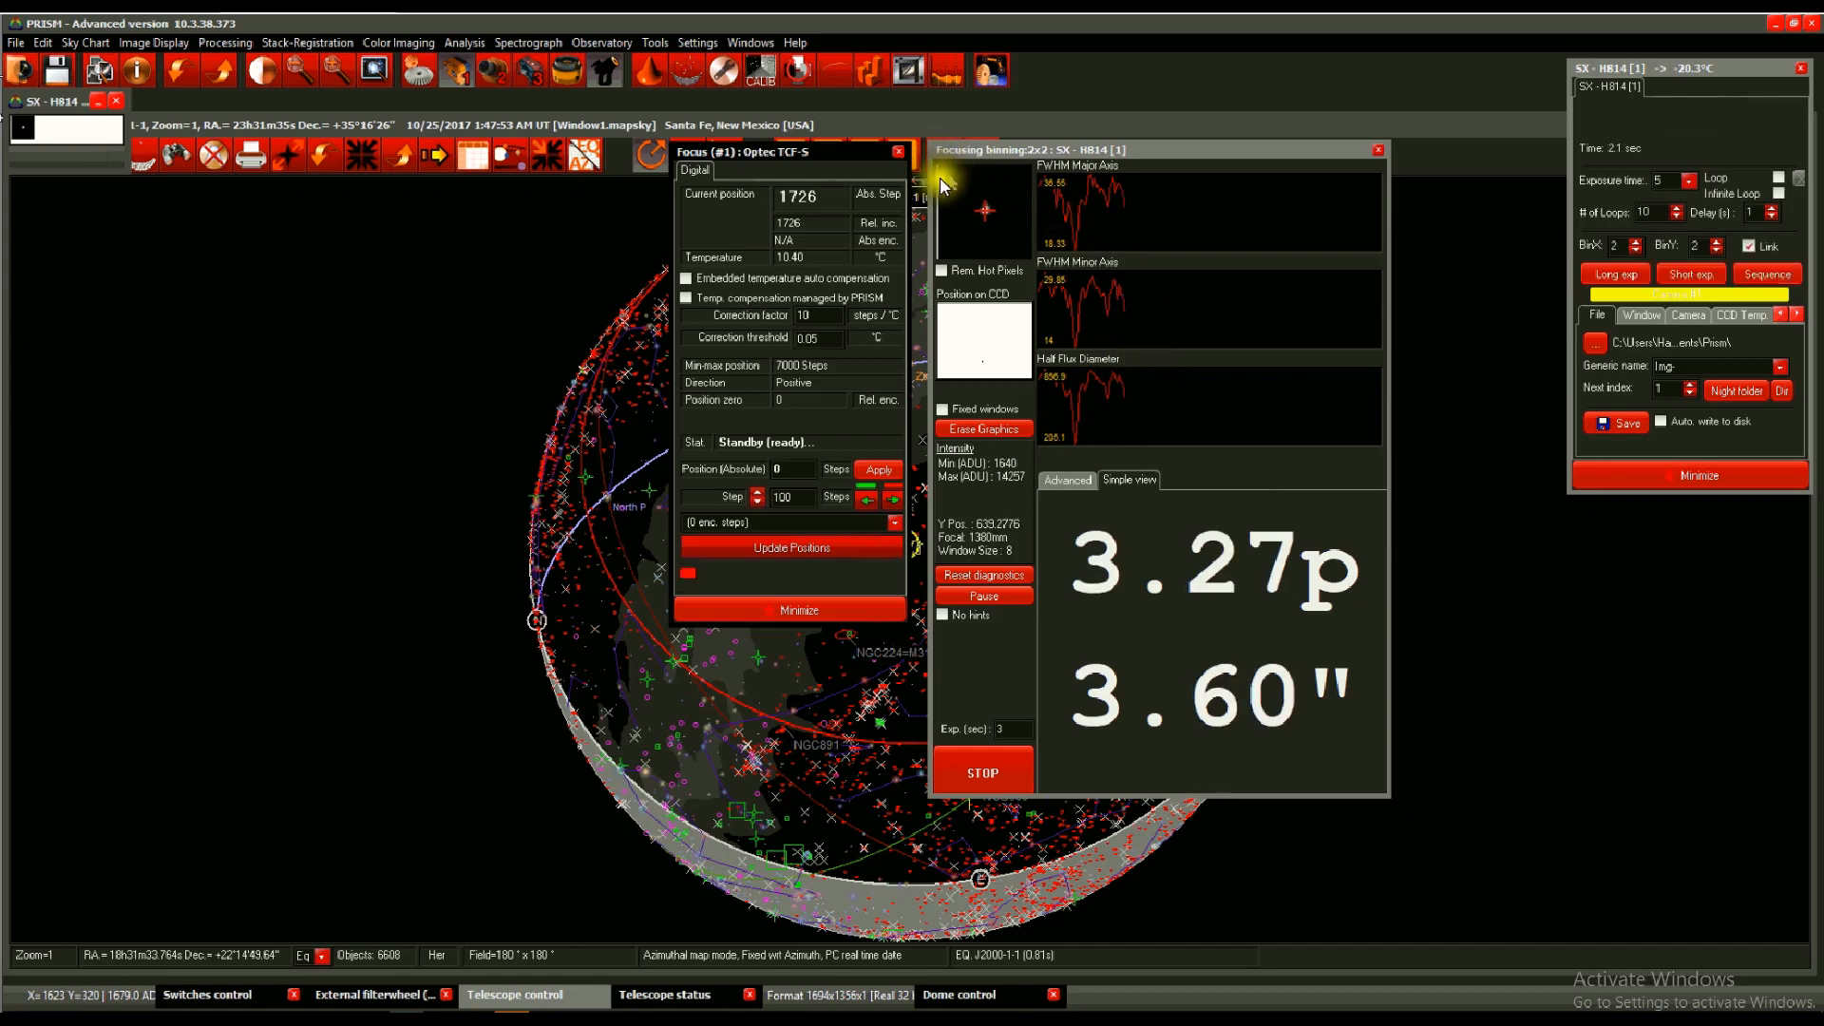
Step the focuser back in to 1626, where FWHM returns to 2.71".
click(891, 498)
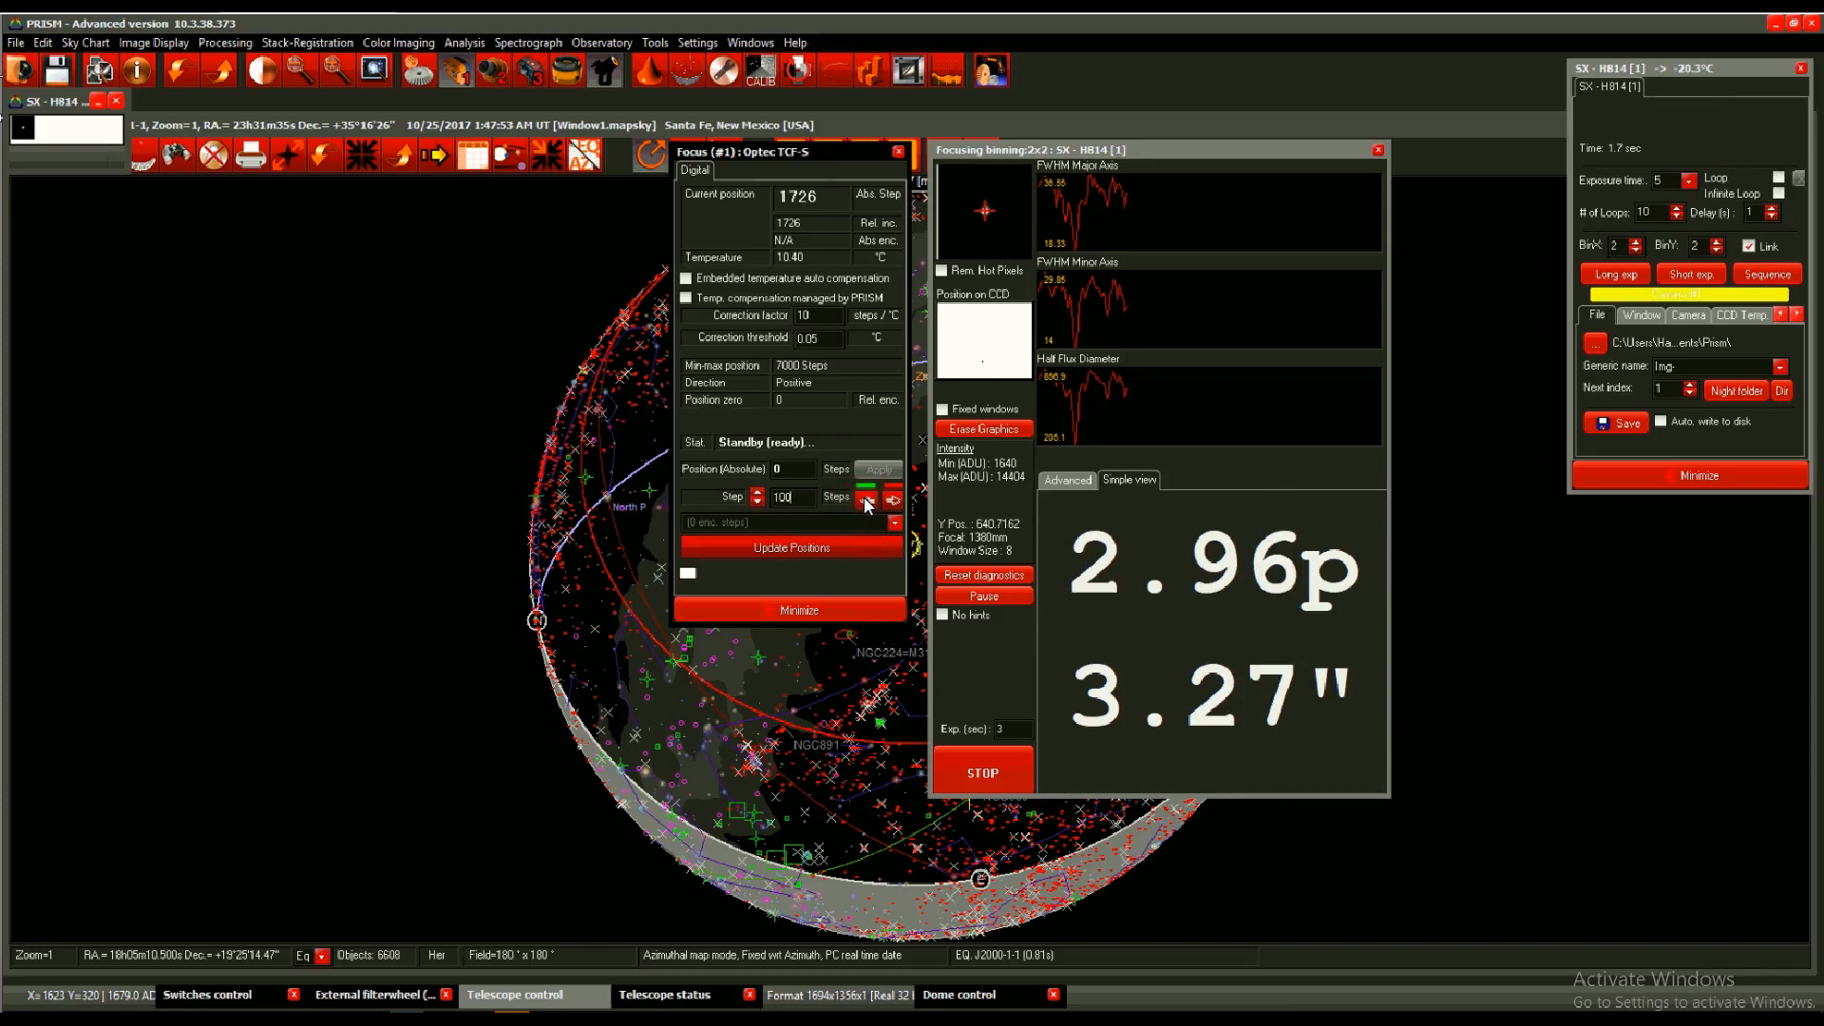
click(870, 503)
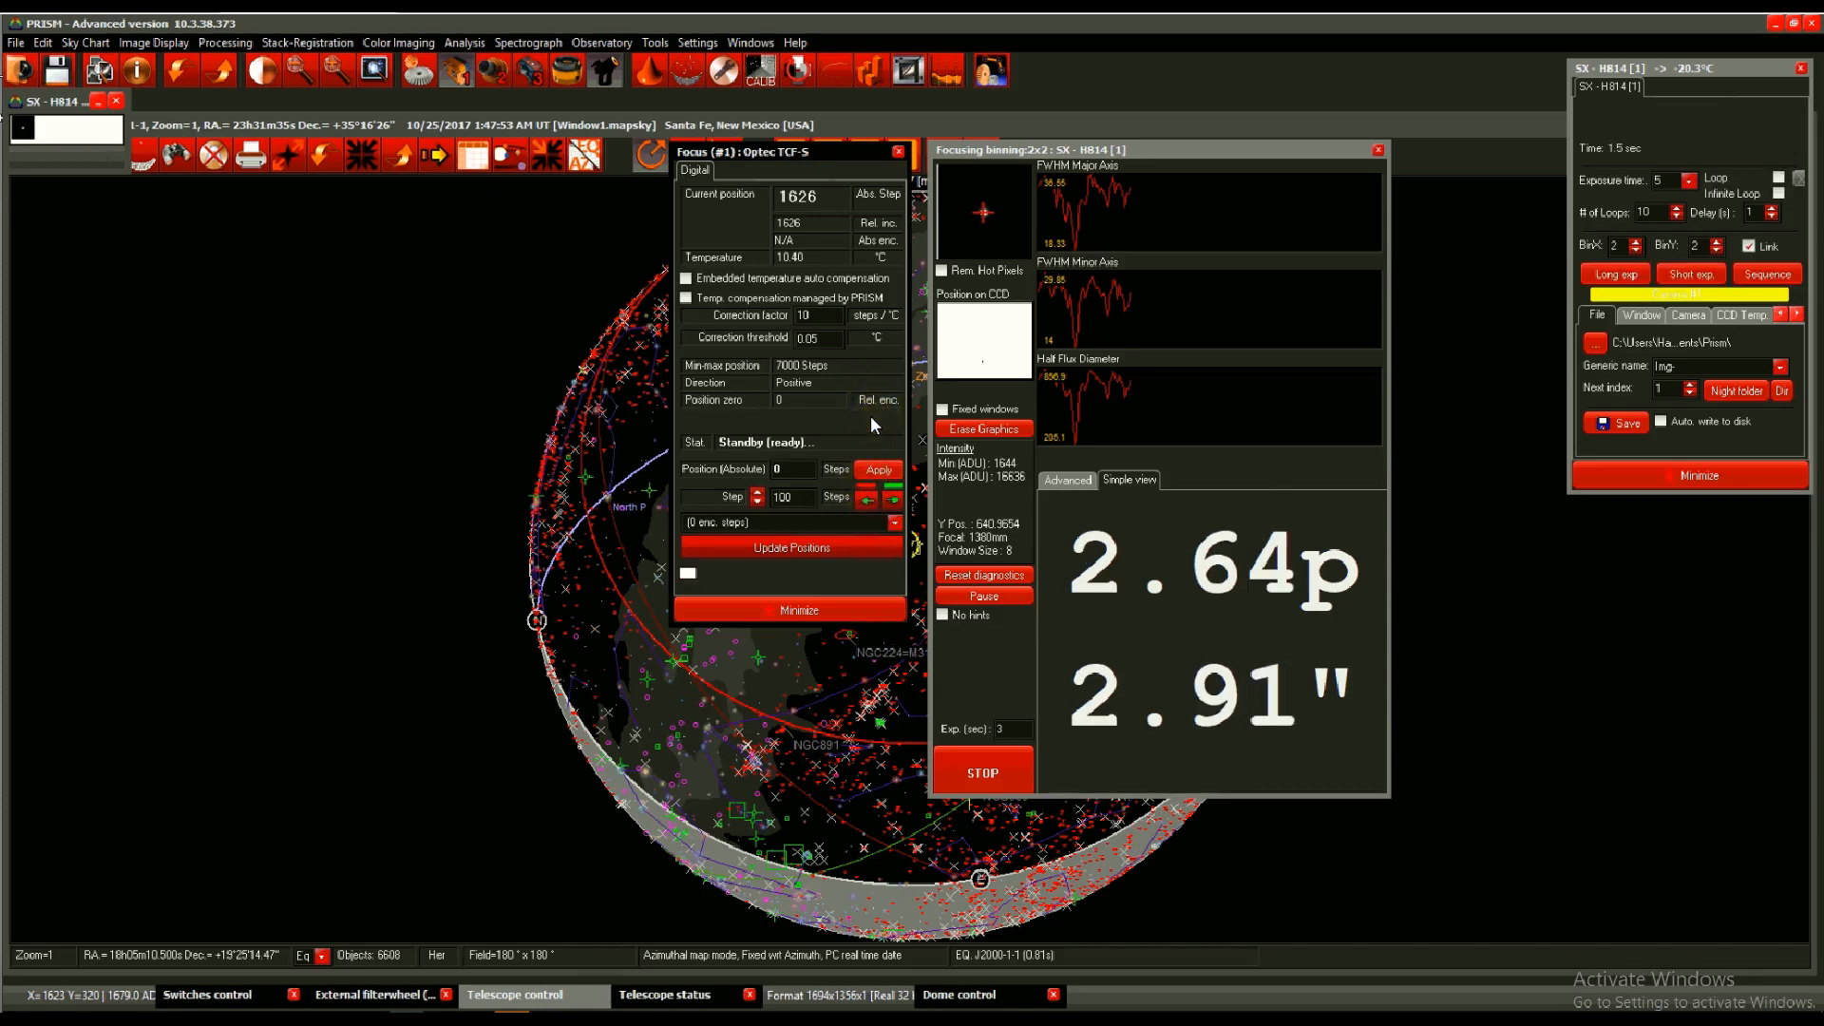
click(1613, 274)
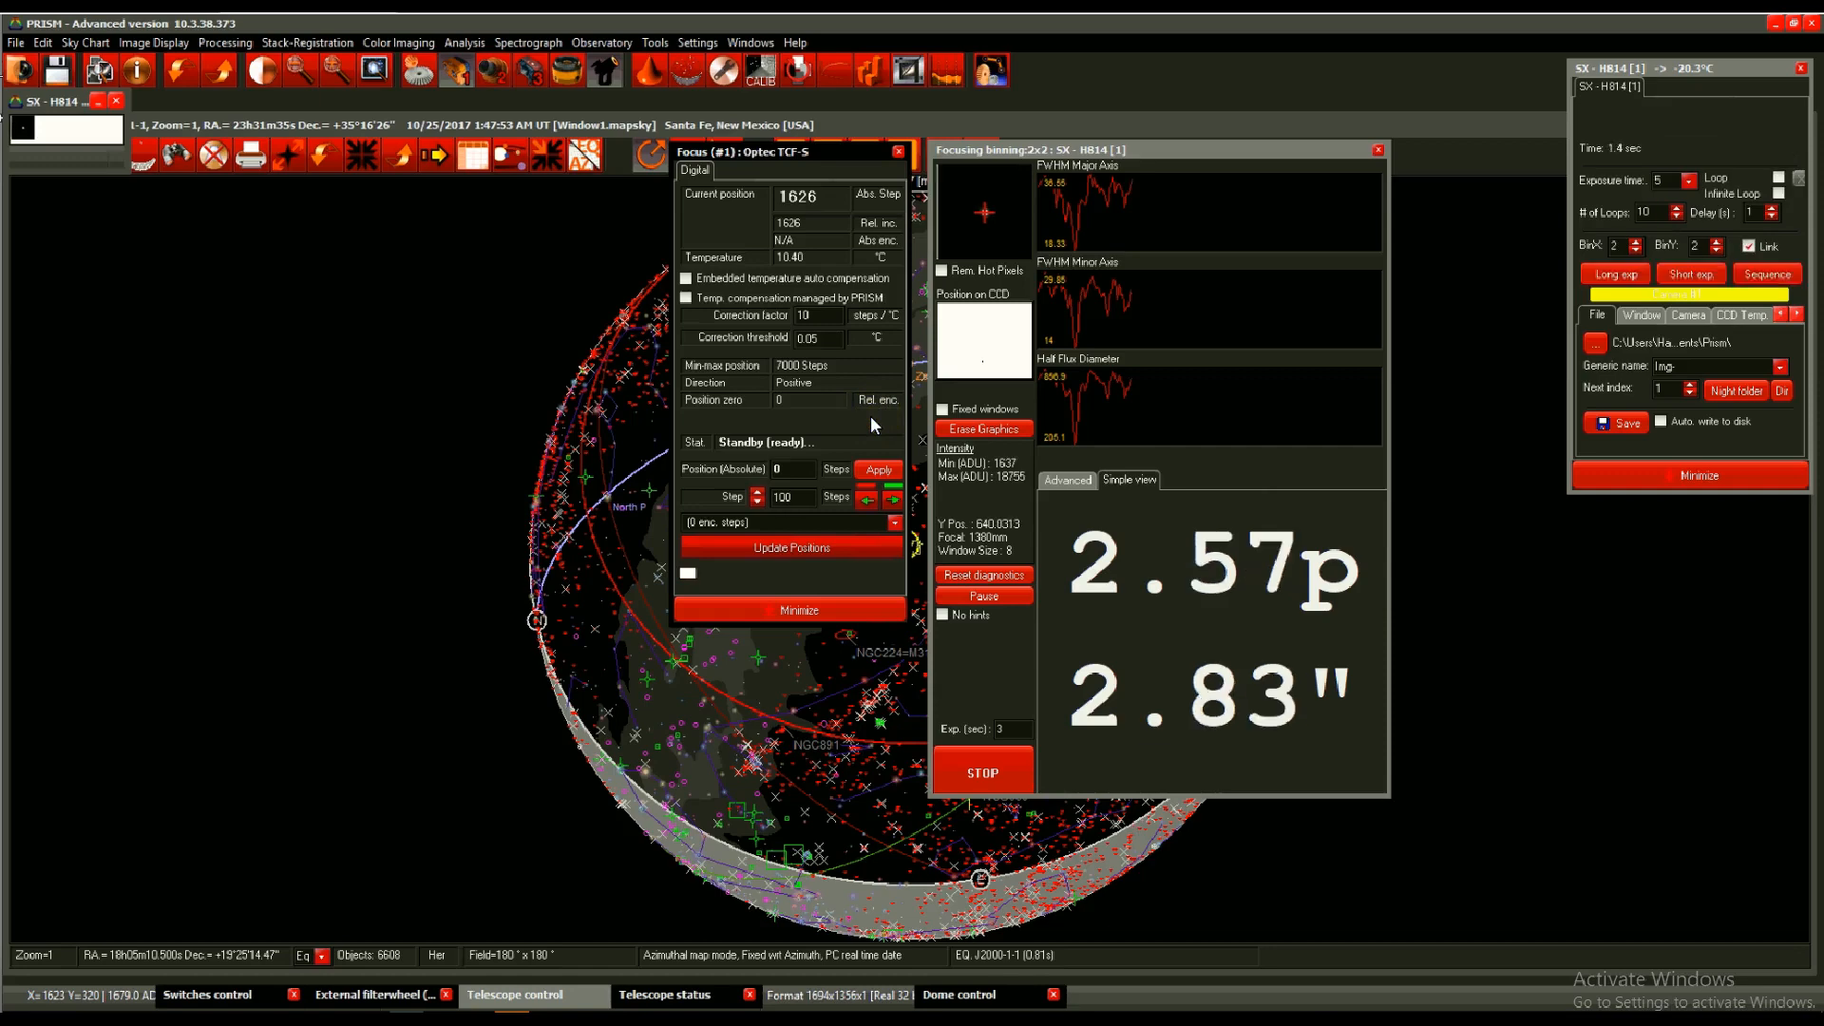
click(1613, 273)
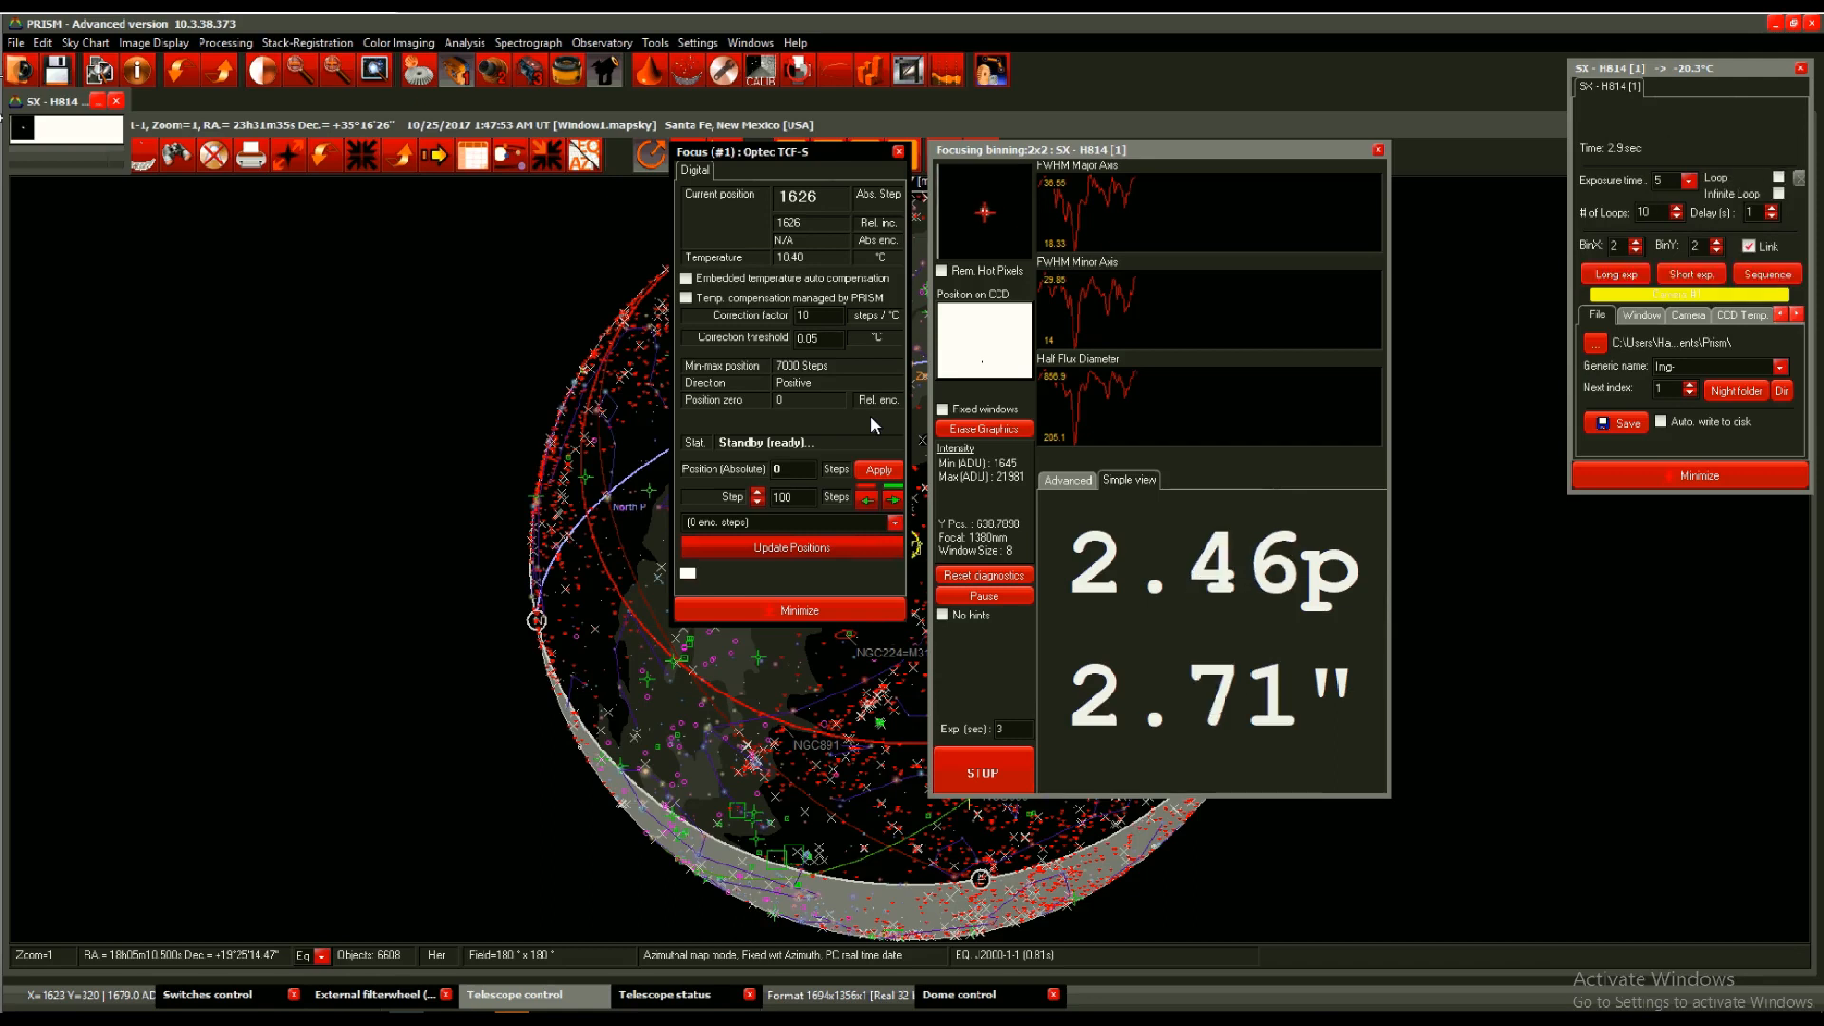
Show the Advanced star statistics at position 1626 and mark a results line.
click(877, 468)
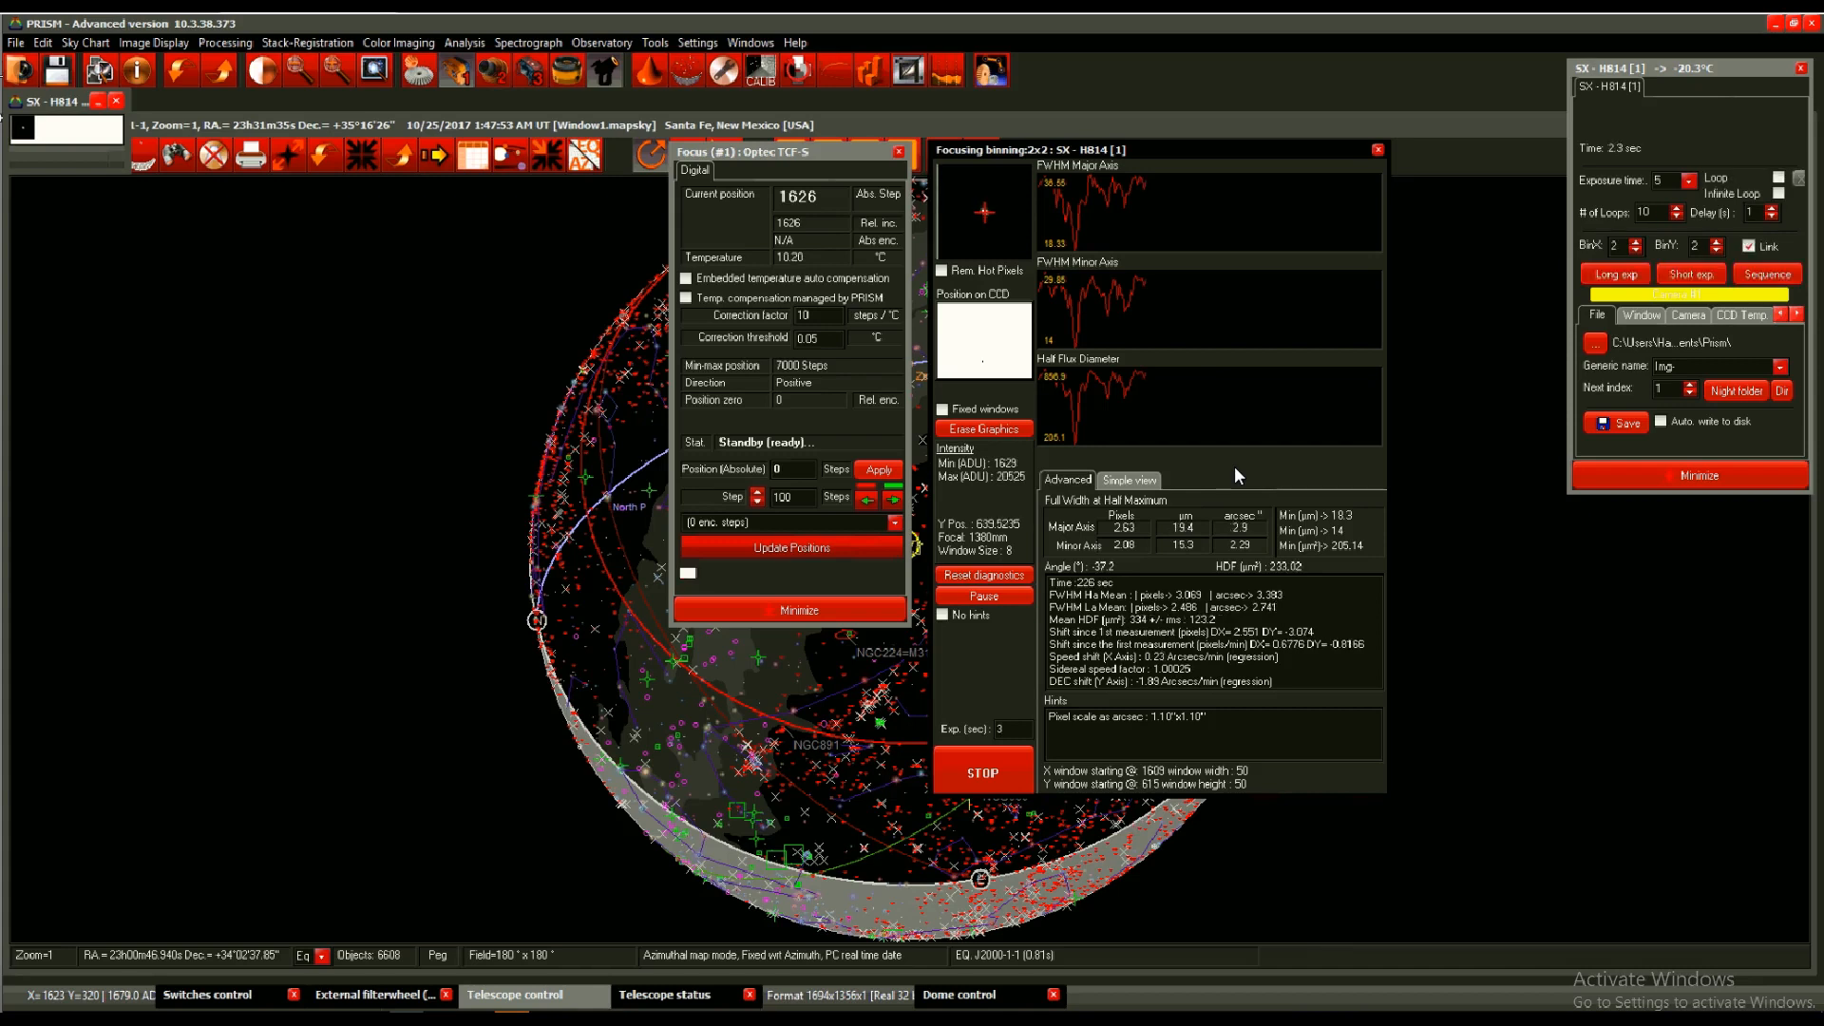
mouse_move(1243, 567)
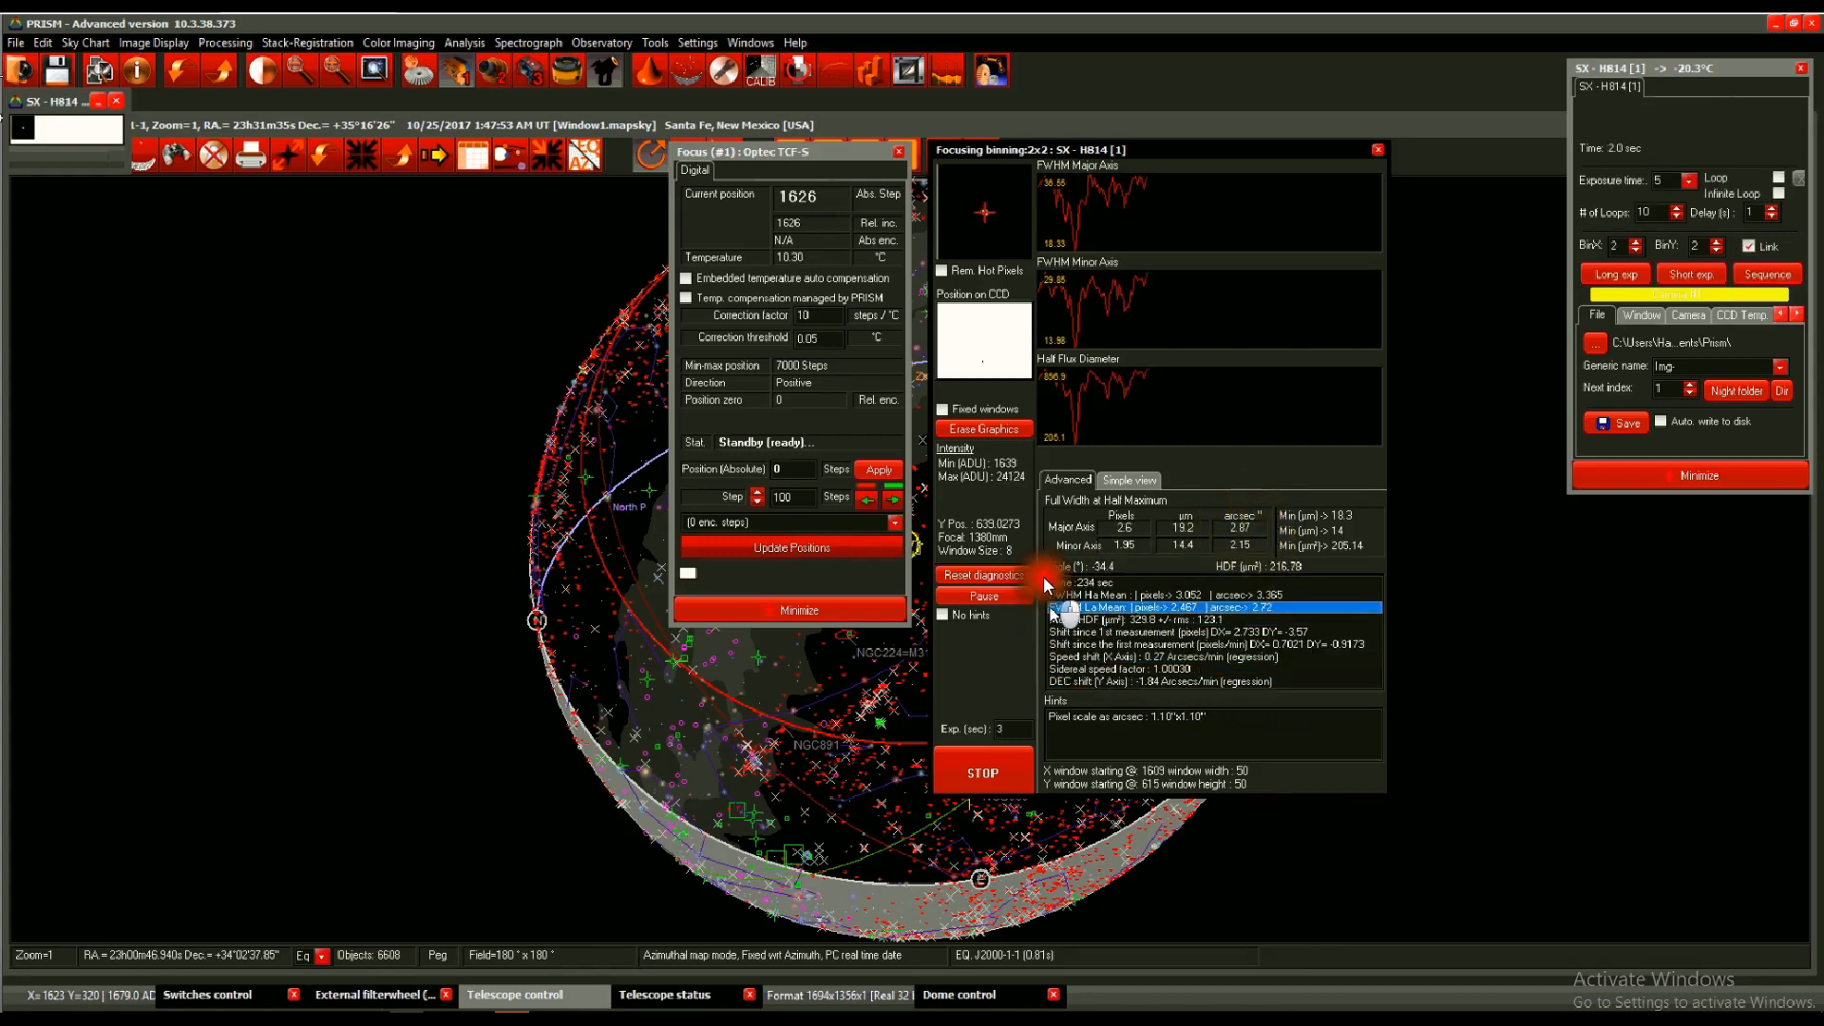
click(1163, 595)
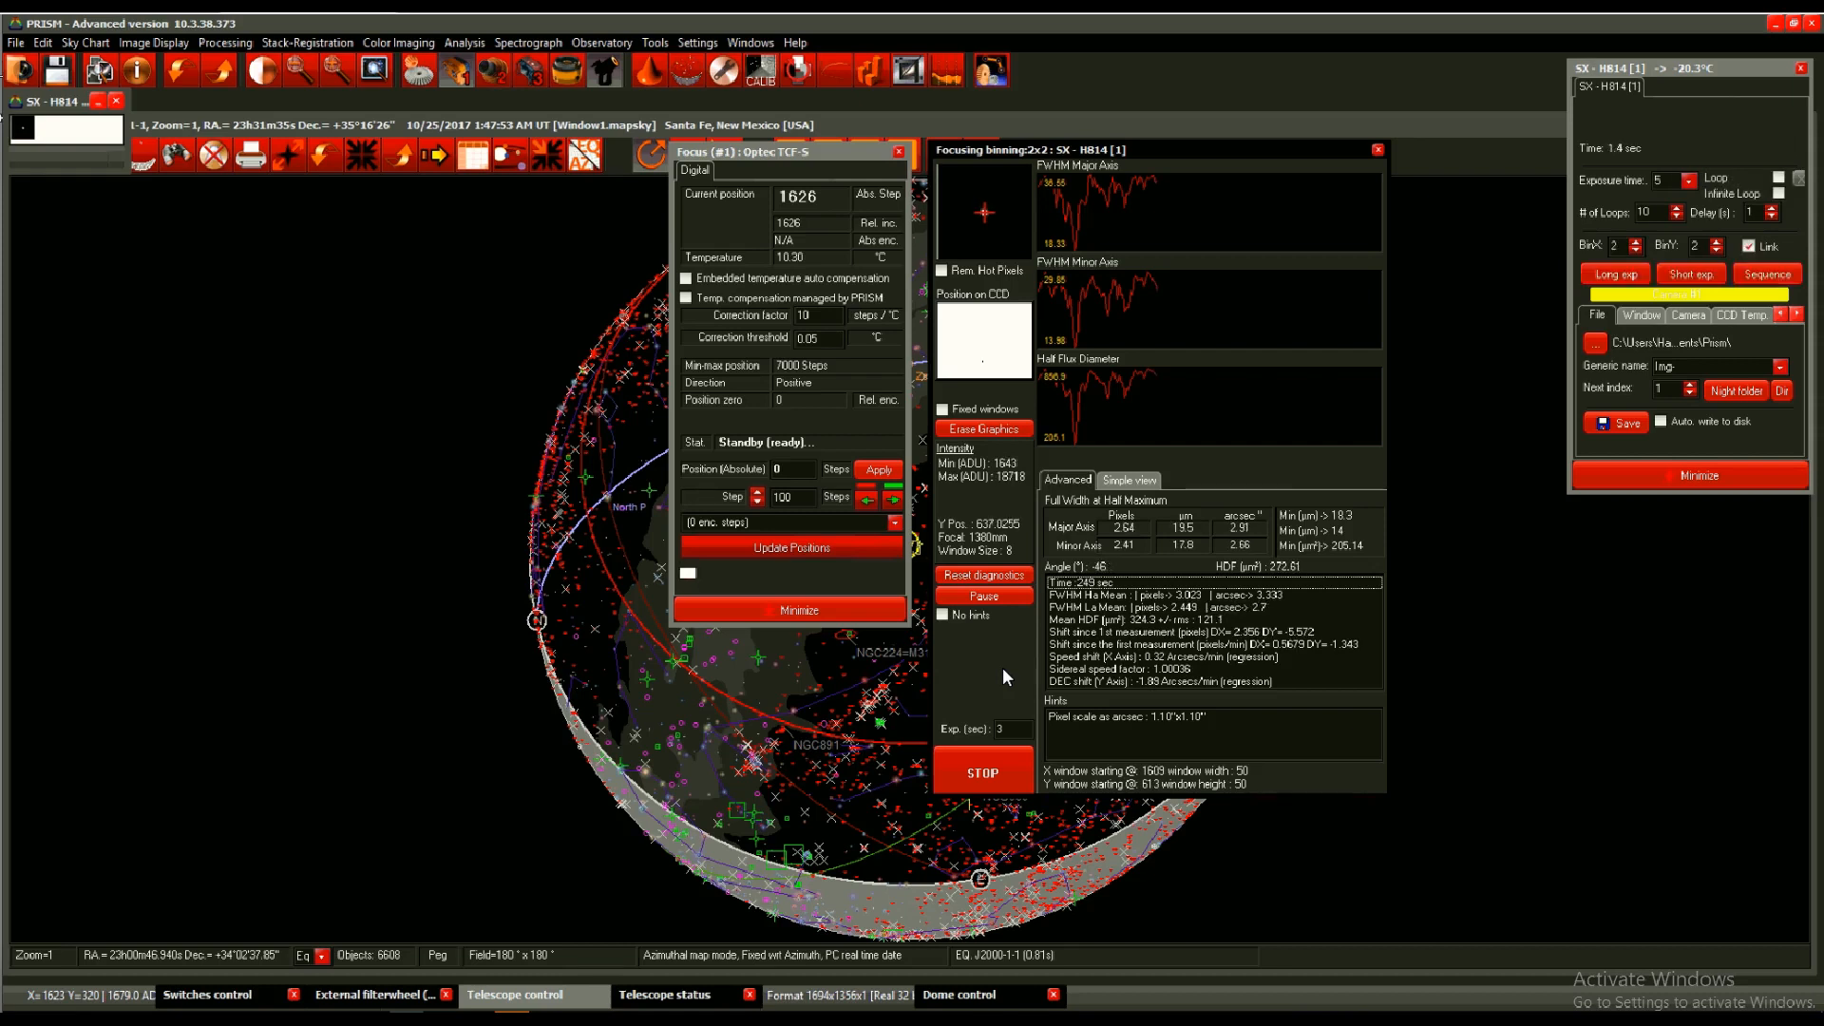
click(1613, 274)
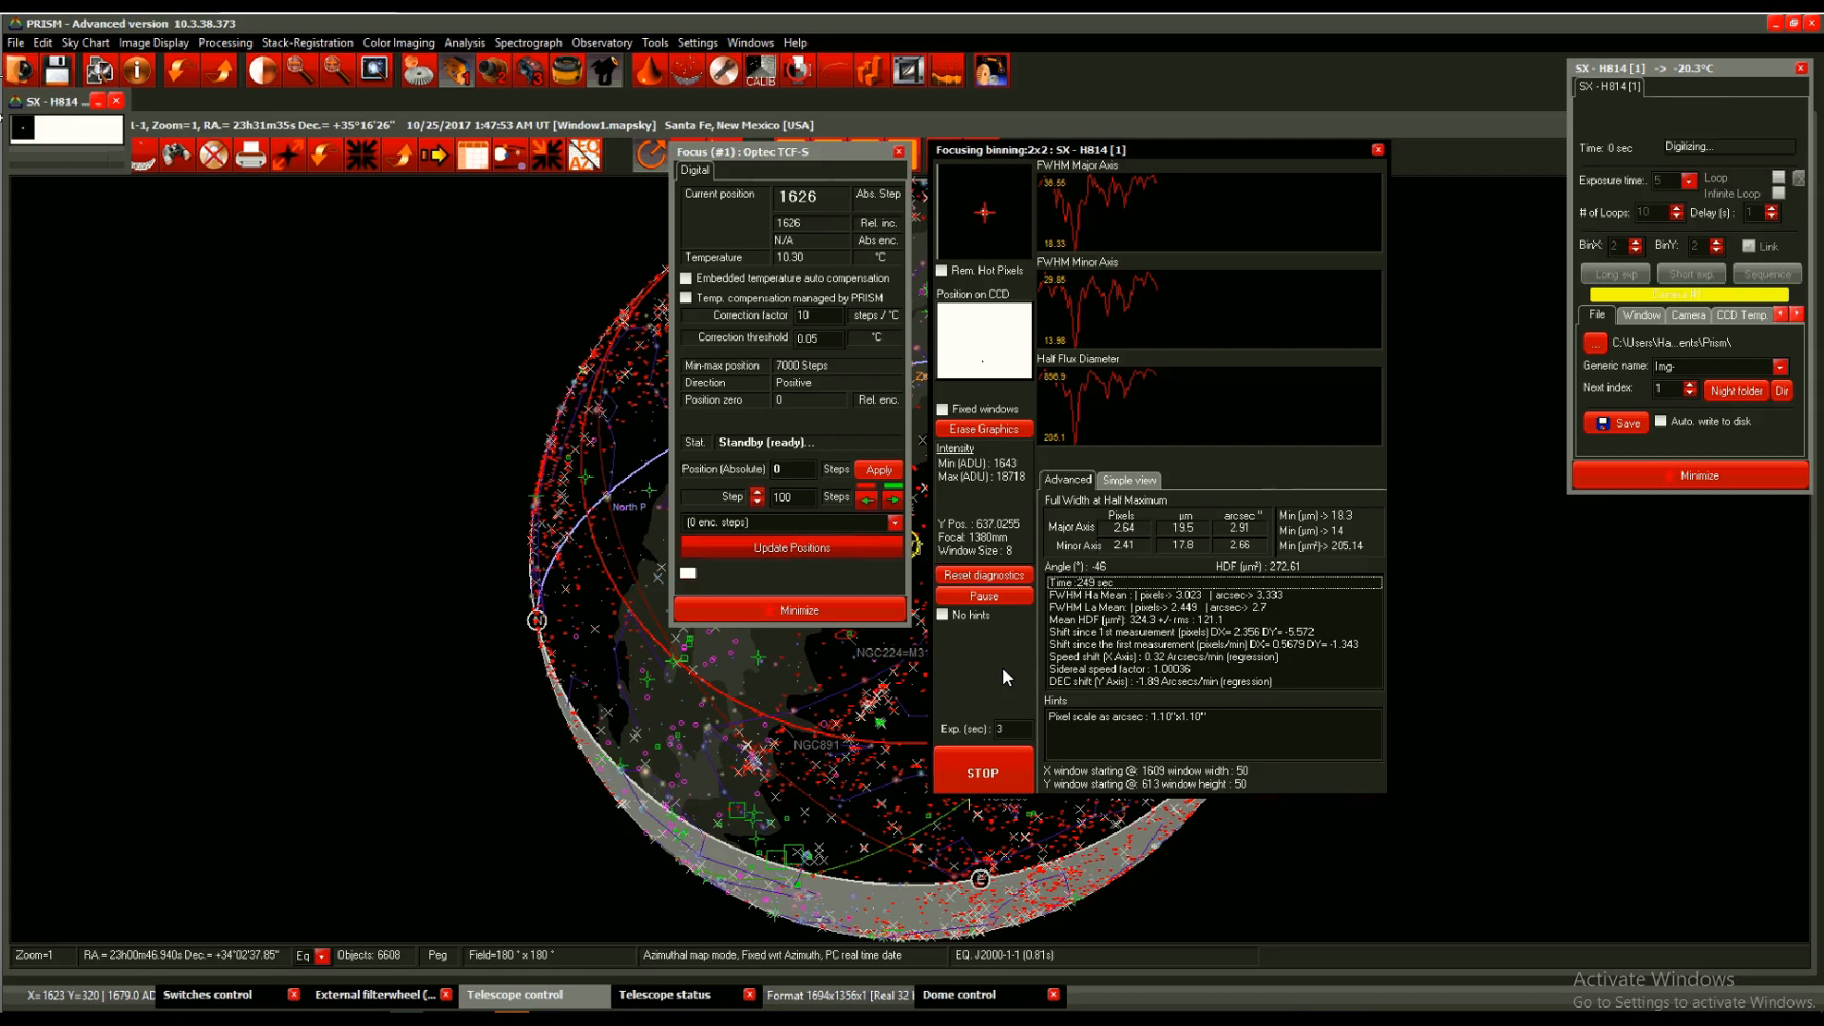